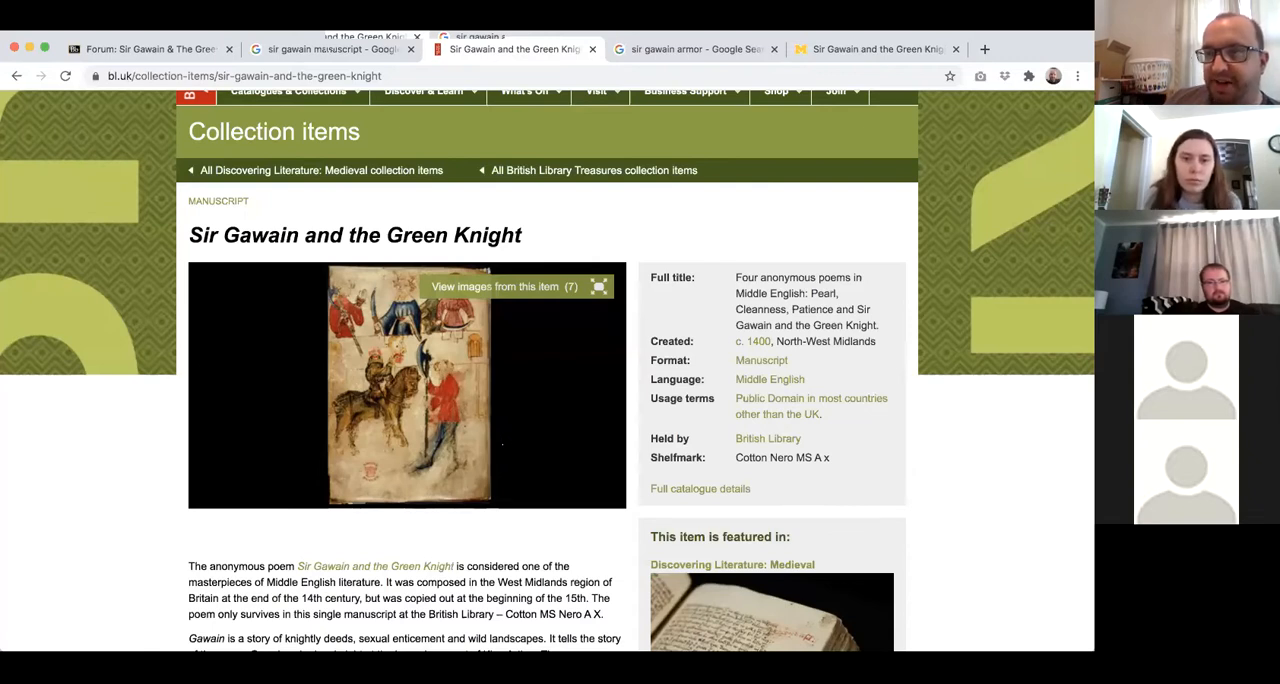
Scroll down the British Library page toward the Gawain manuscript picture and its seven images.
scroll("down", 3)
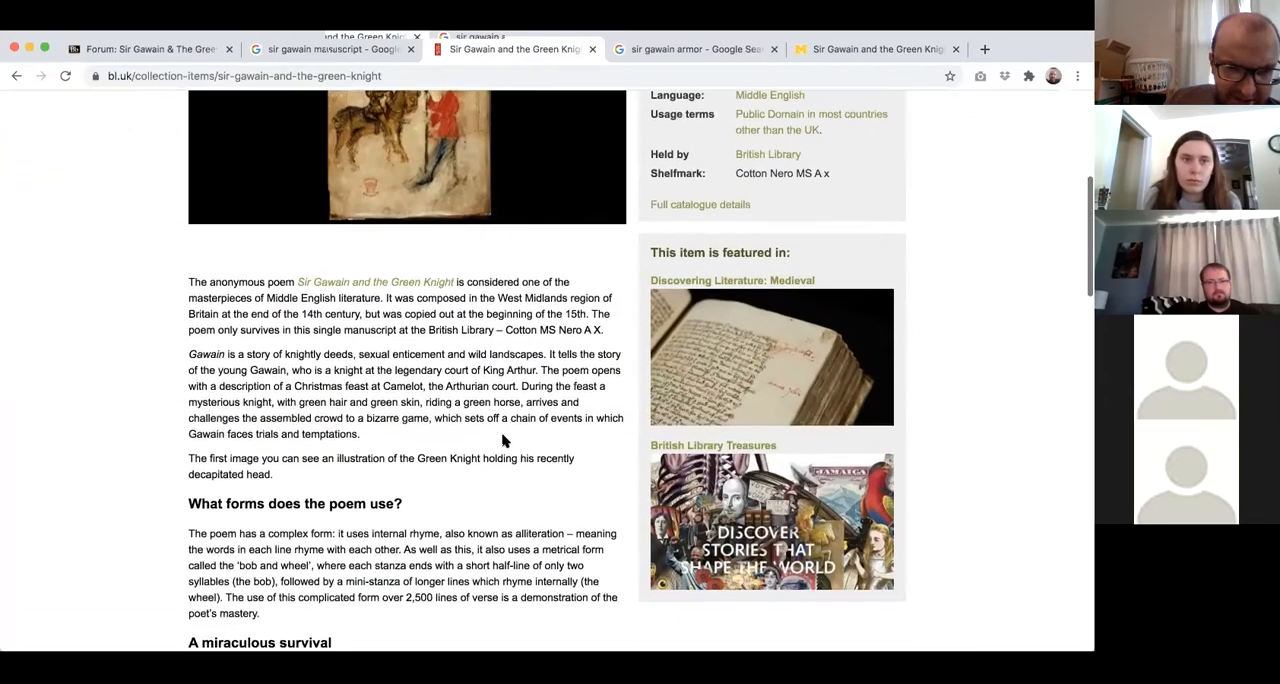
scroll("down", 3)
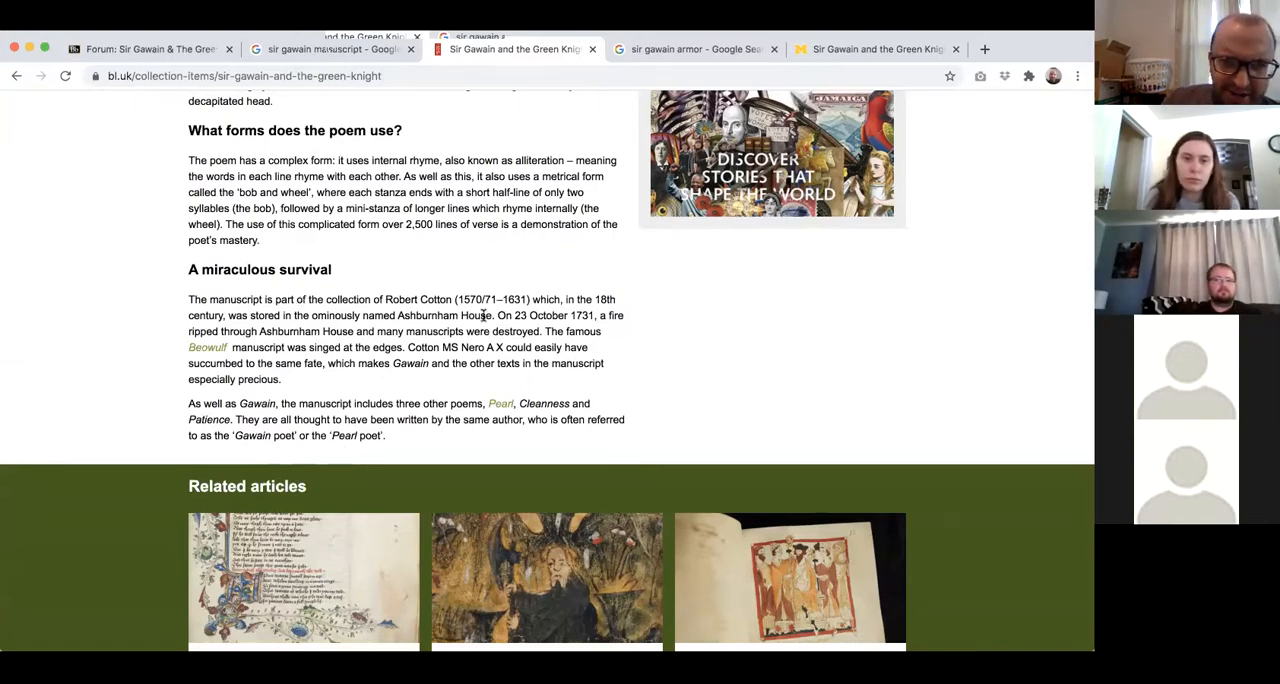
mouse_move(305, 343)
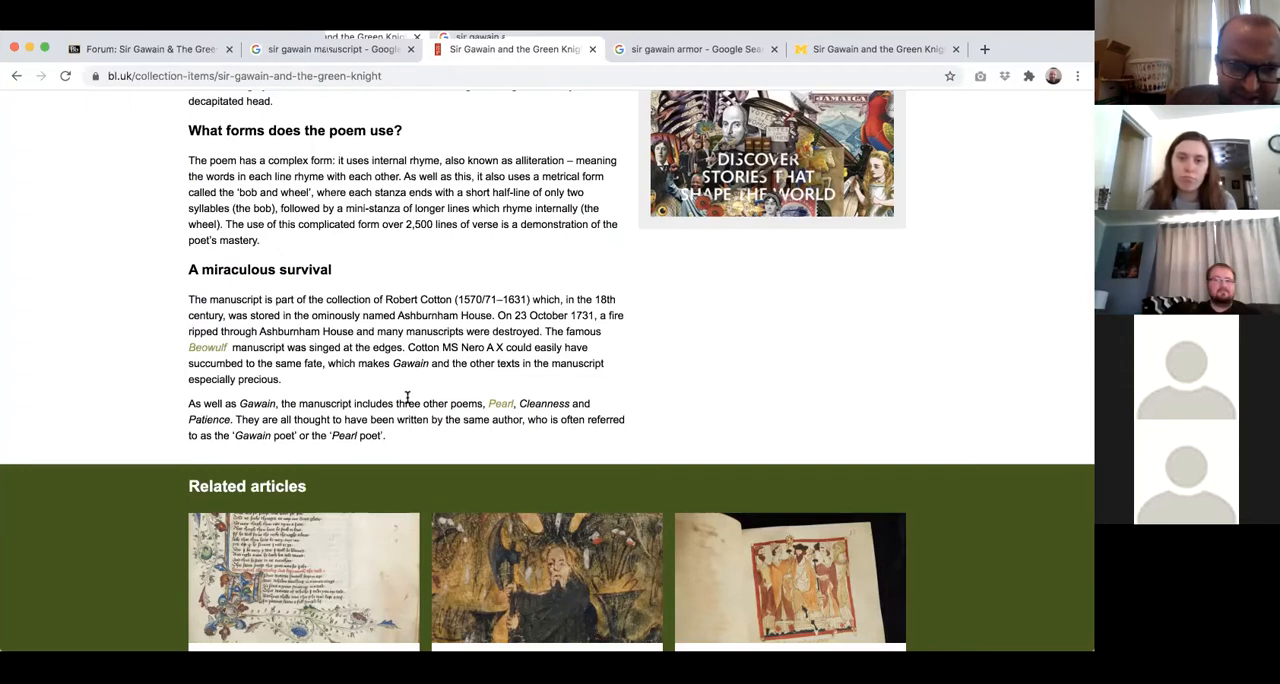
scroll("down", 3)
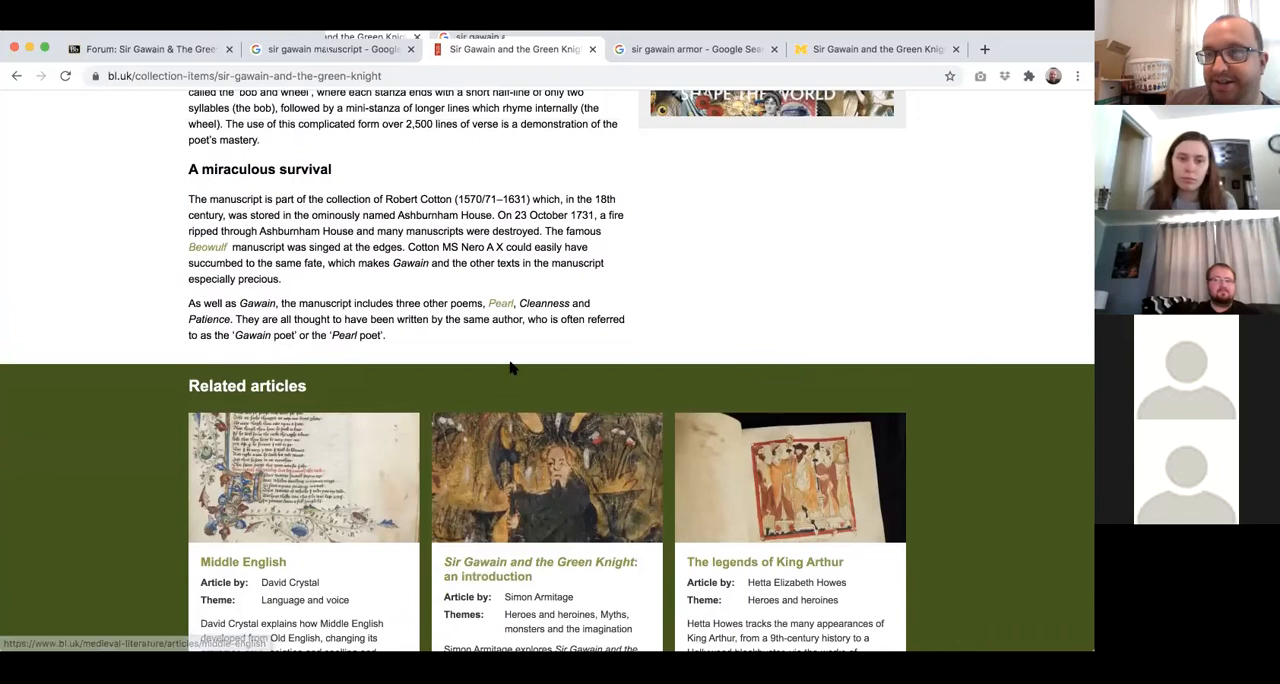
mouse_move(485, 393)
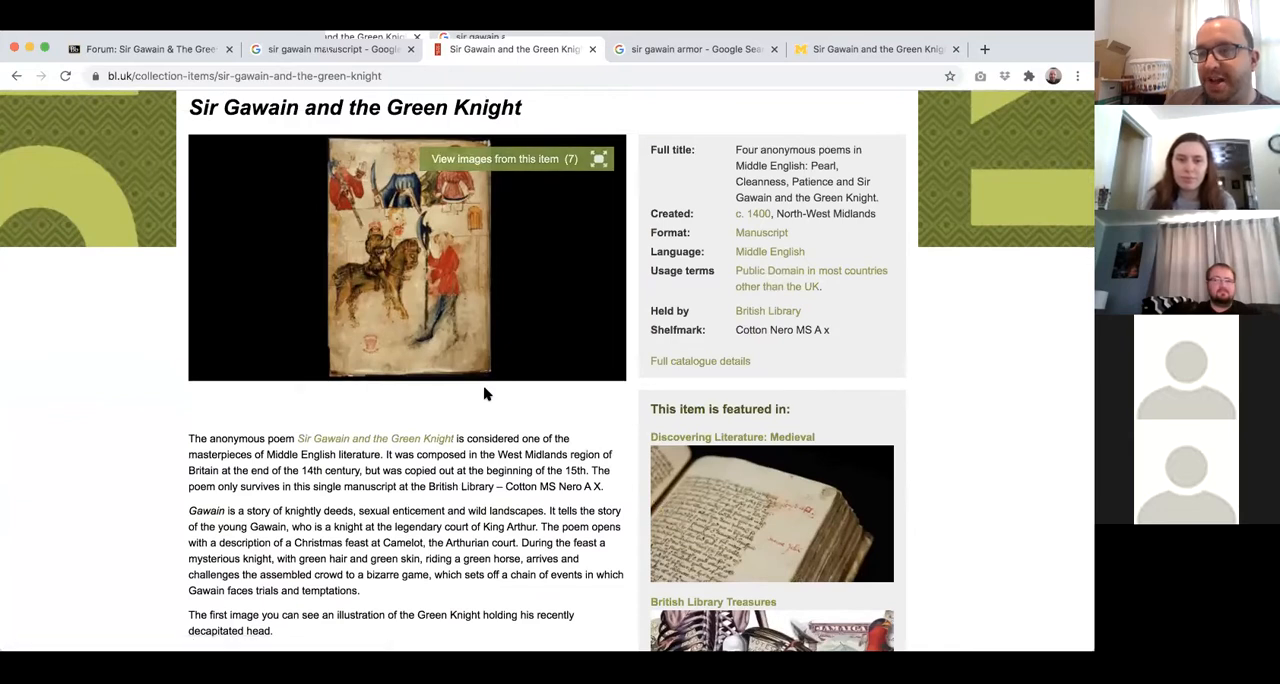
mouse_move(534, 401)
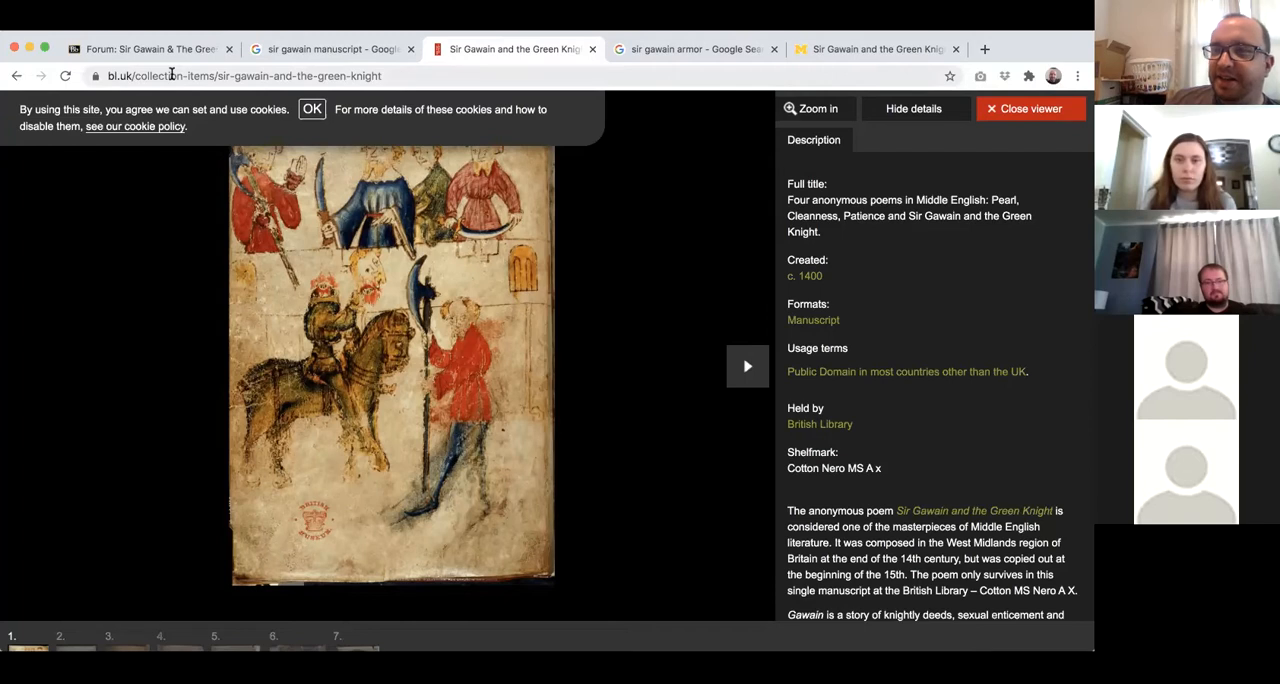
mouse_move(500, 280)
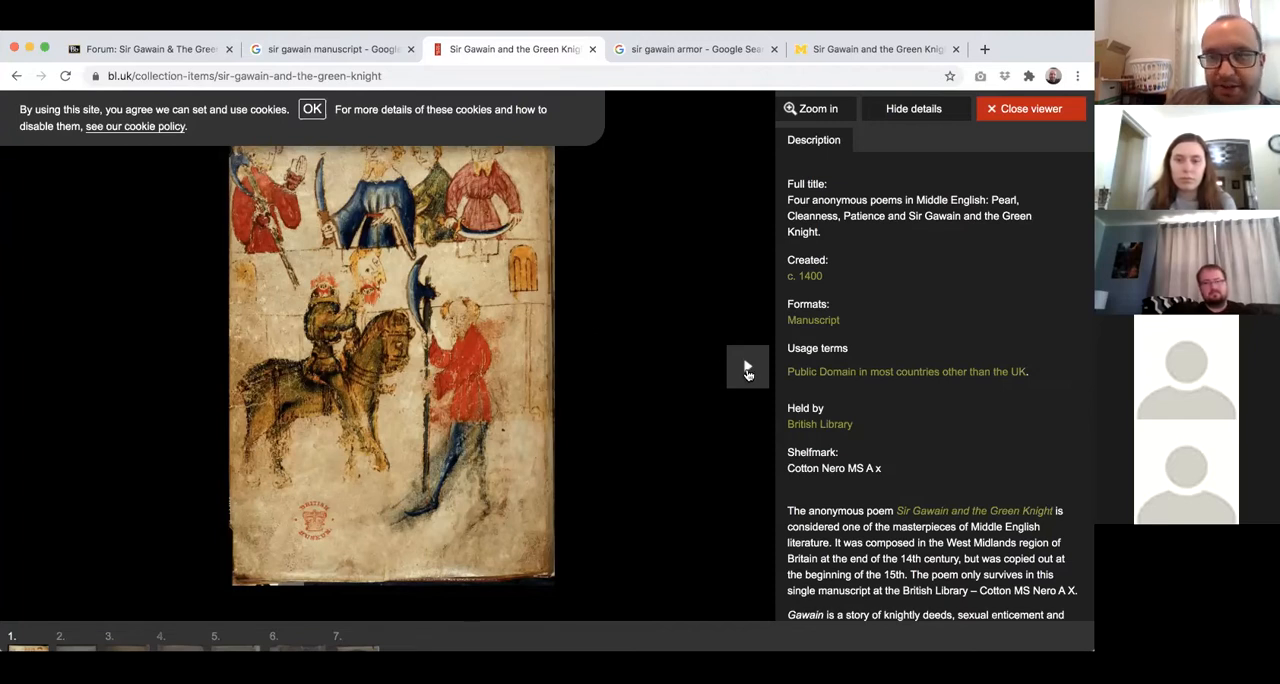
left_click(747, 366)
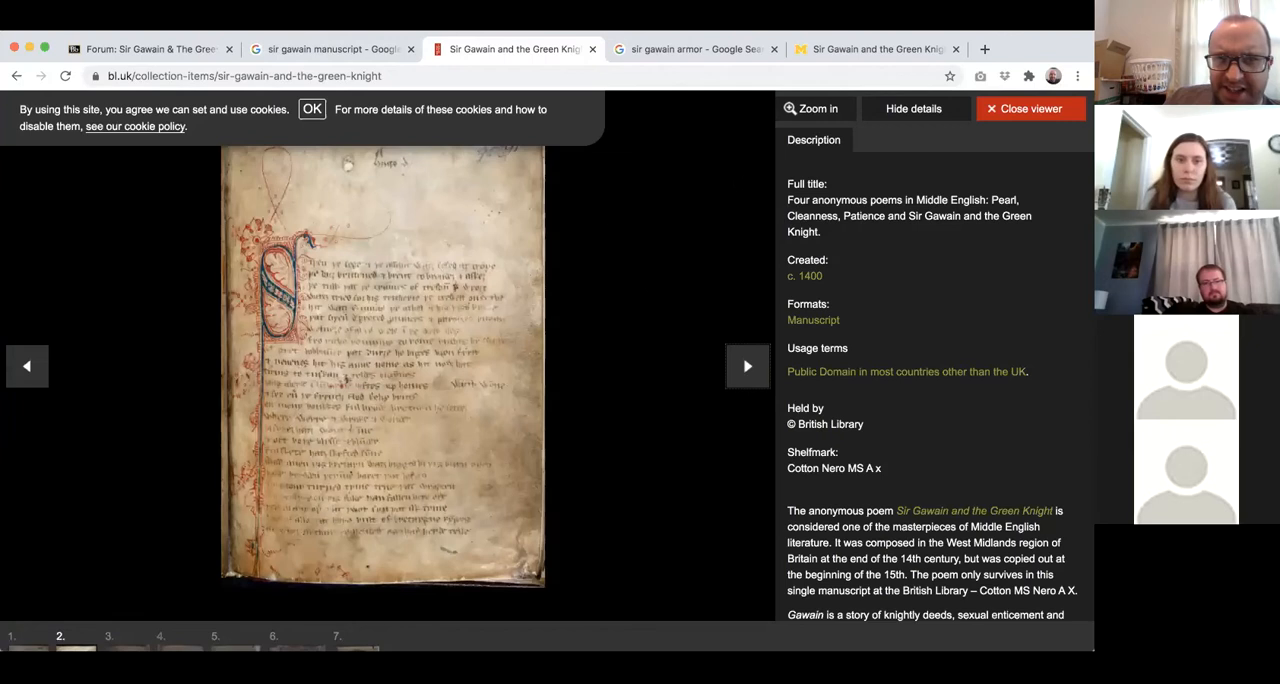
left_click(815, 108)
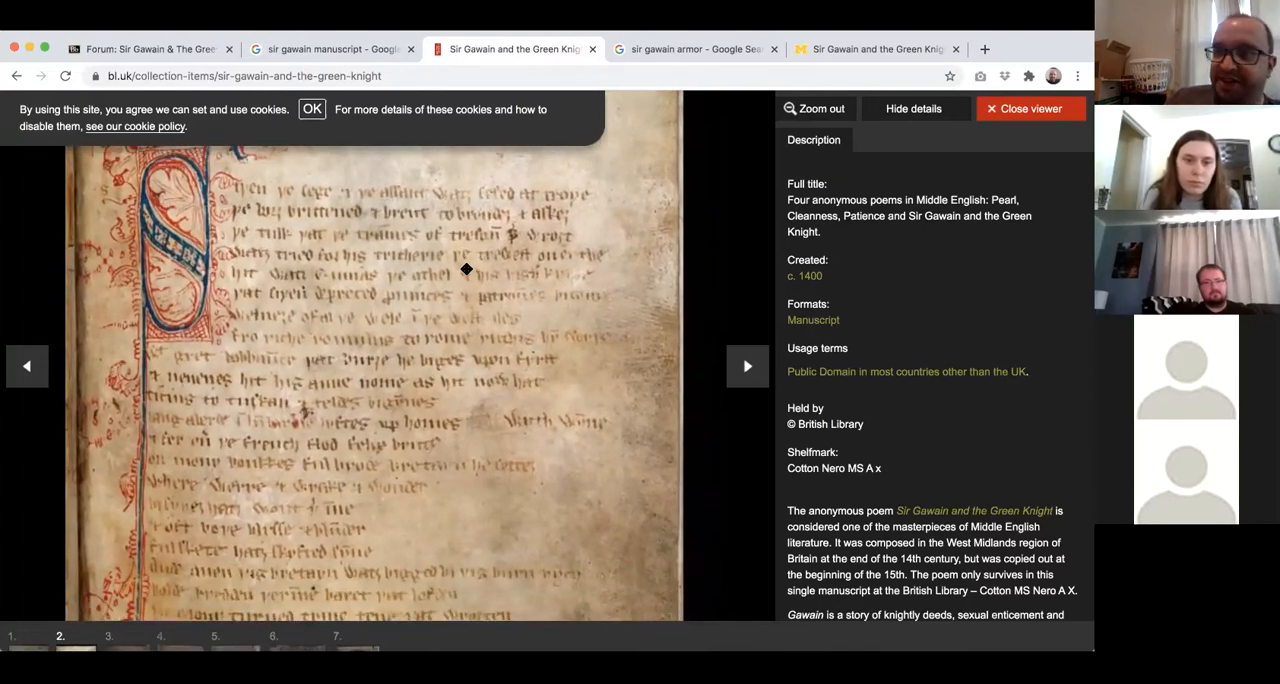
mouse_move(536, 327)
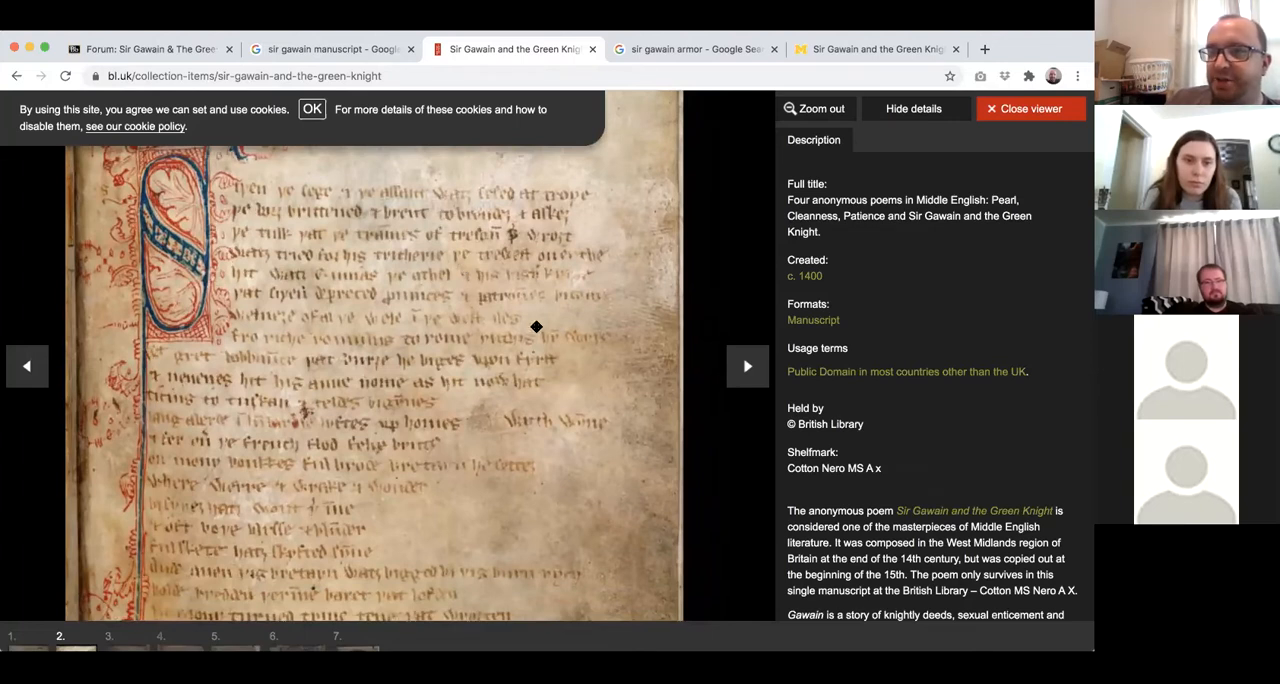
mouse_move(608, 278)
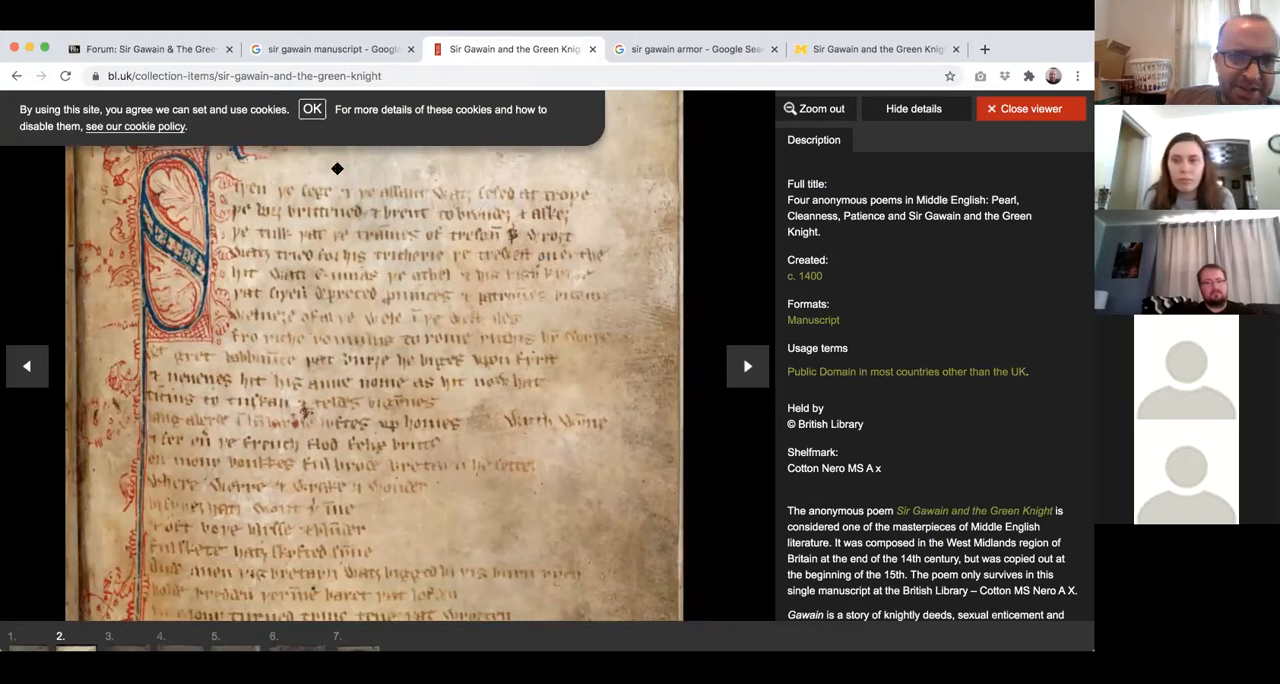
mouse_move(287, 243)
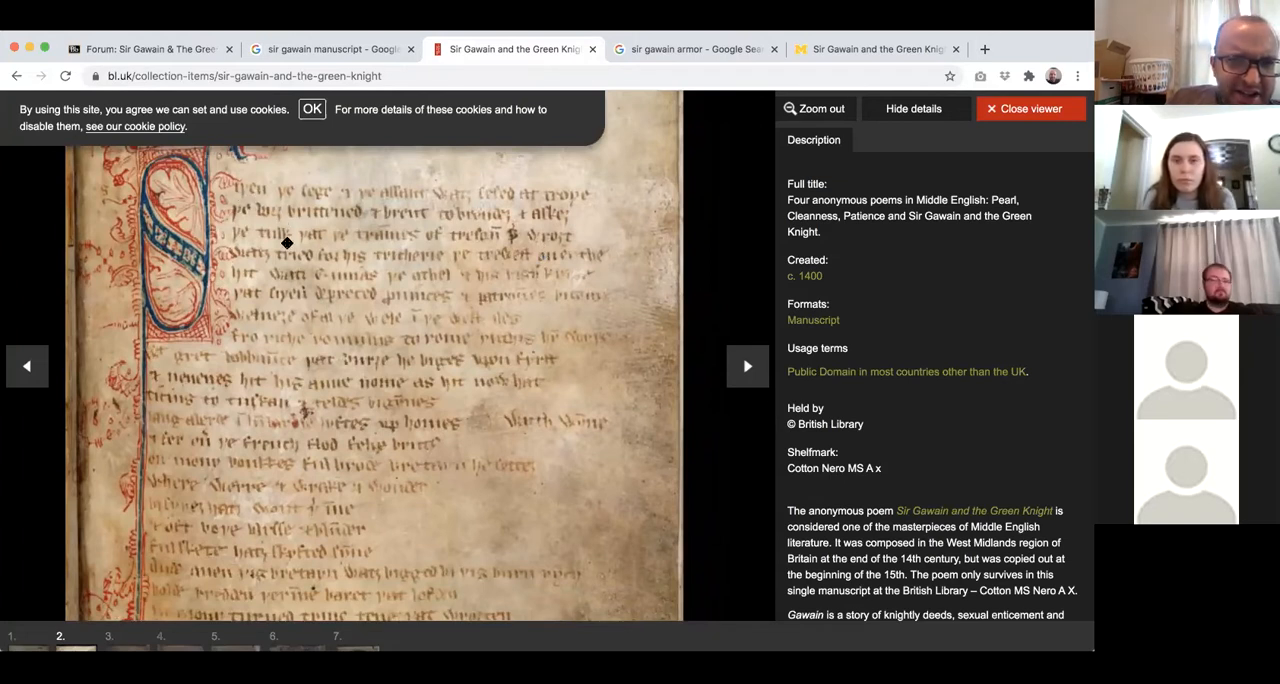
mouse_move(380, 228)
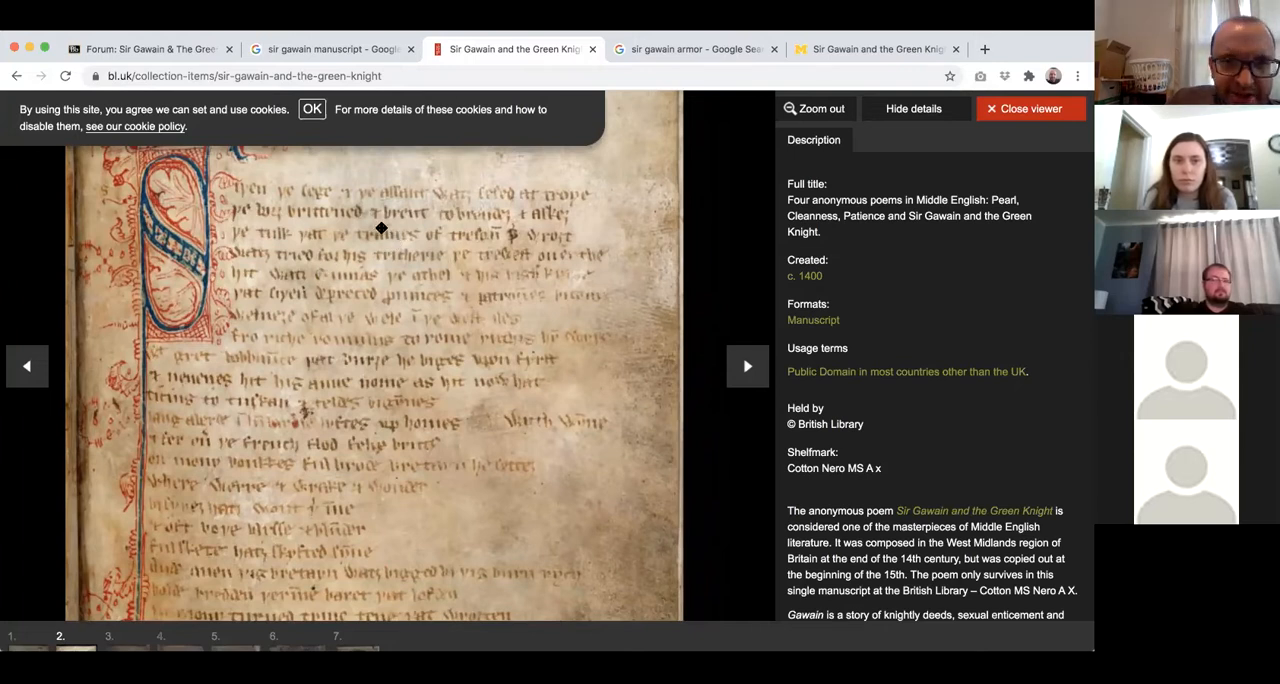
mouse_move(385, 238)
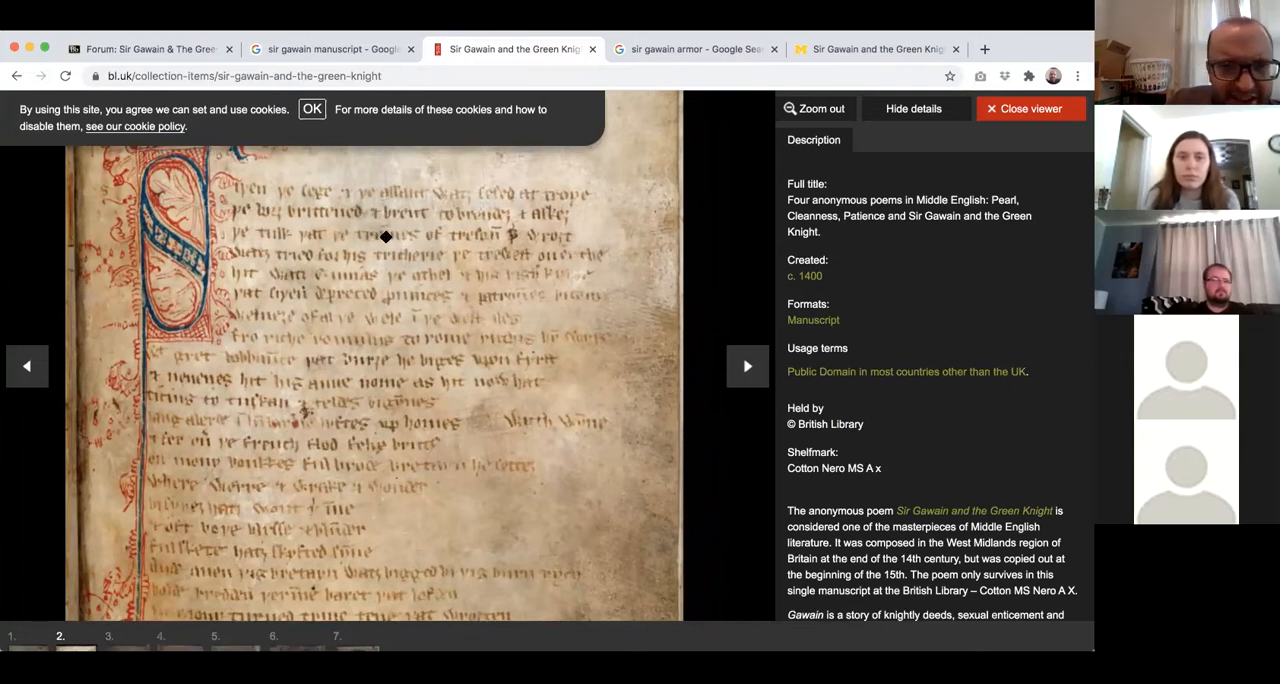
mouse_move(397, 233)
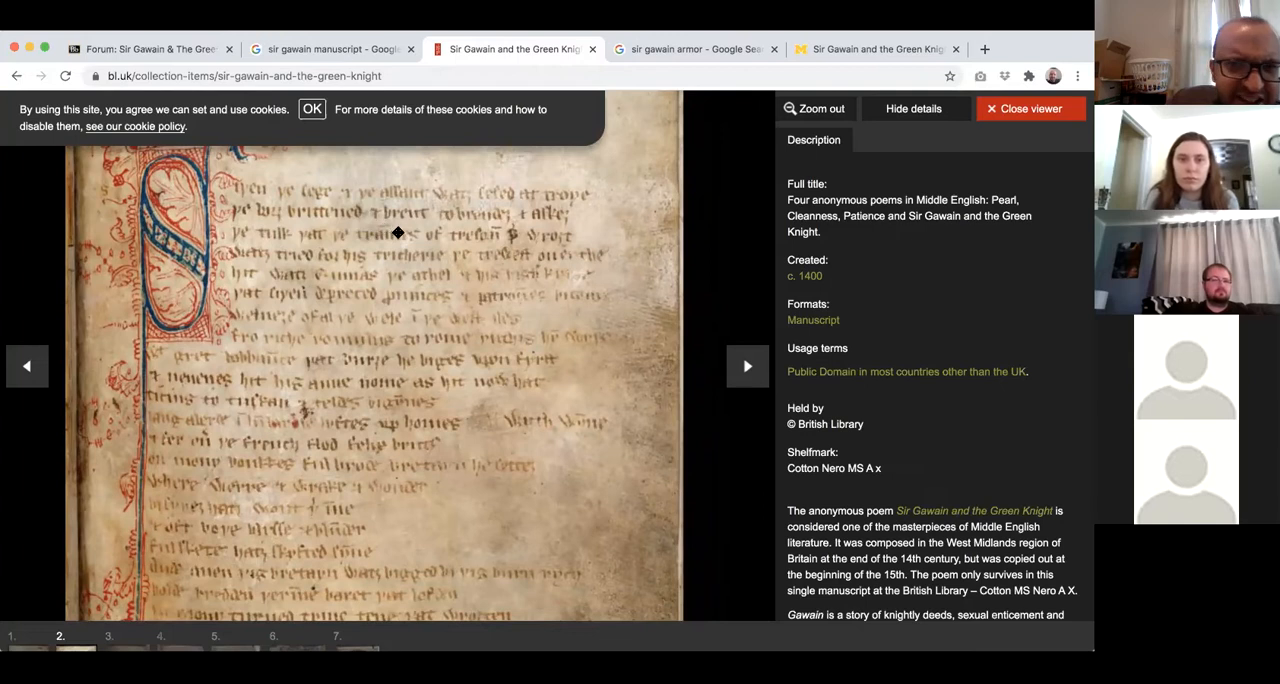
mouse_move(352, 247)
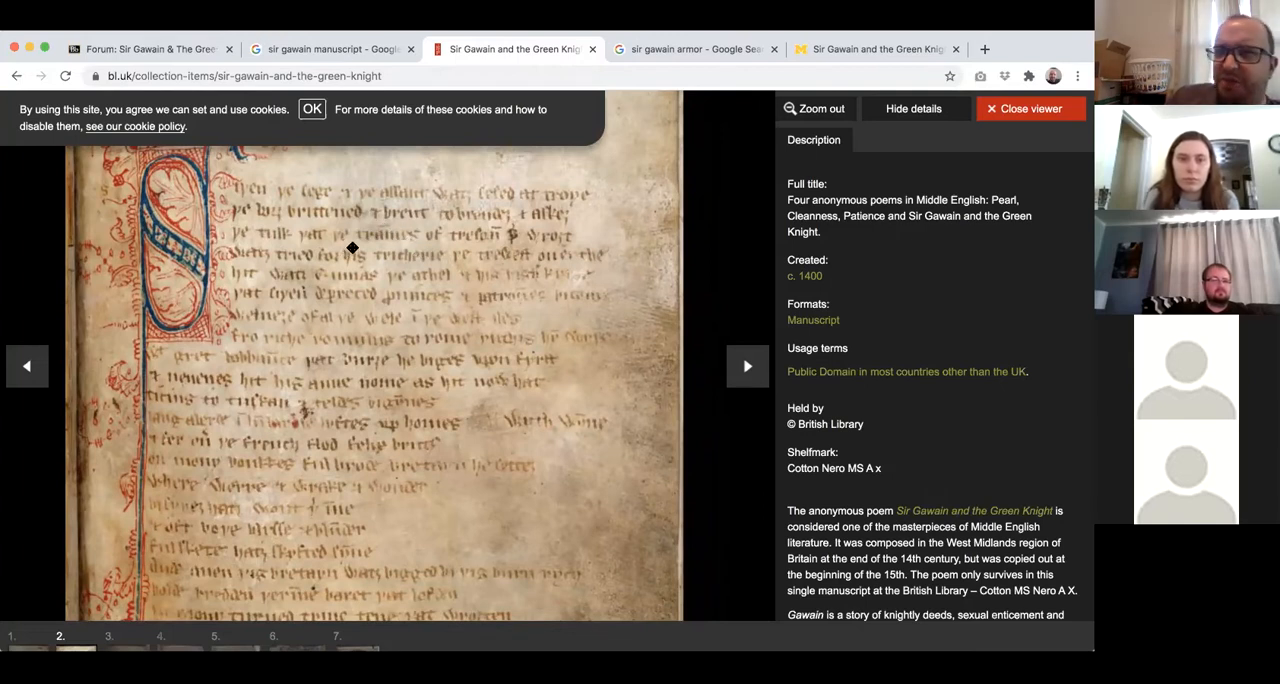
mouse_move(418, 279)
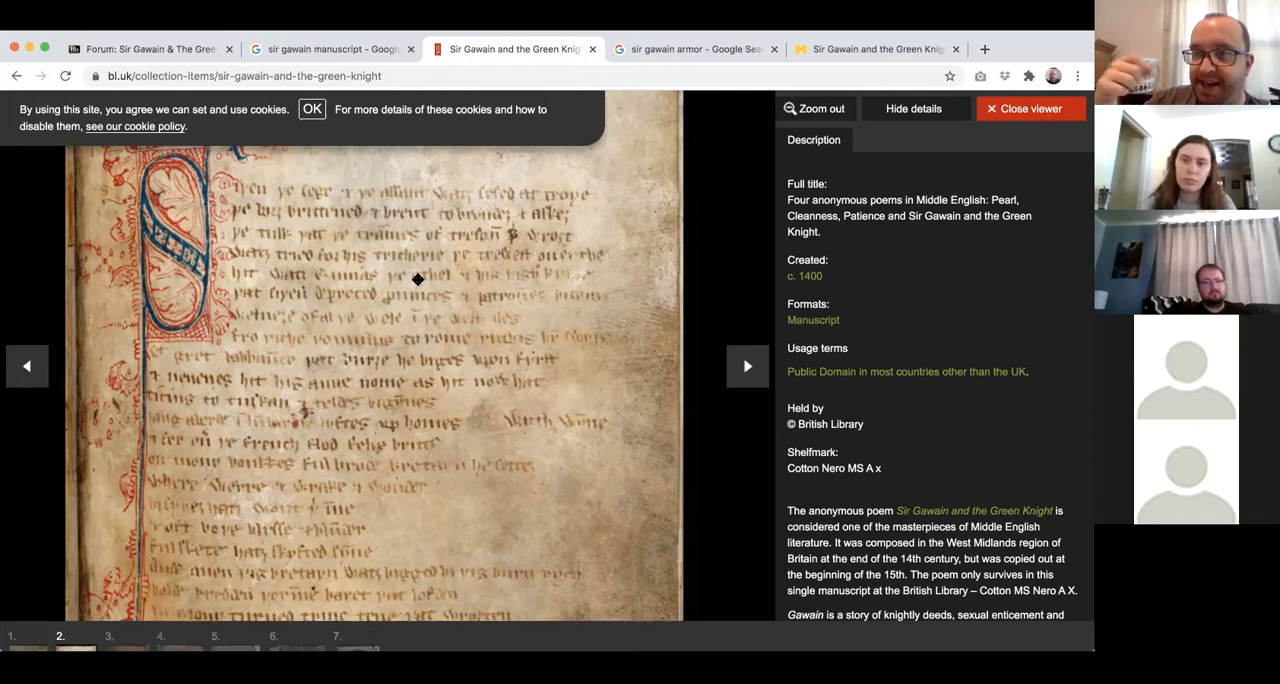
mouse_move(432, 282)
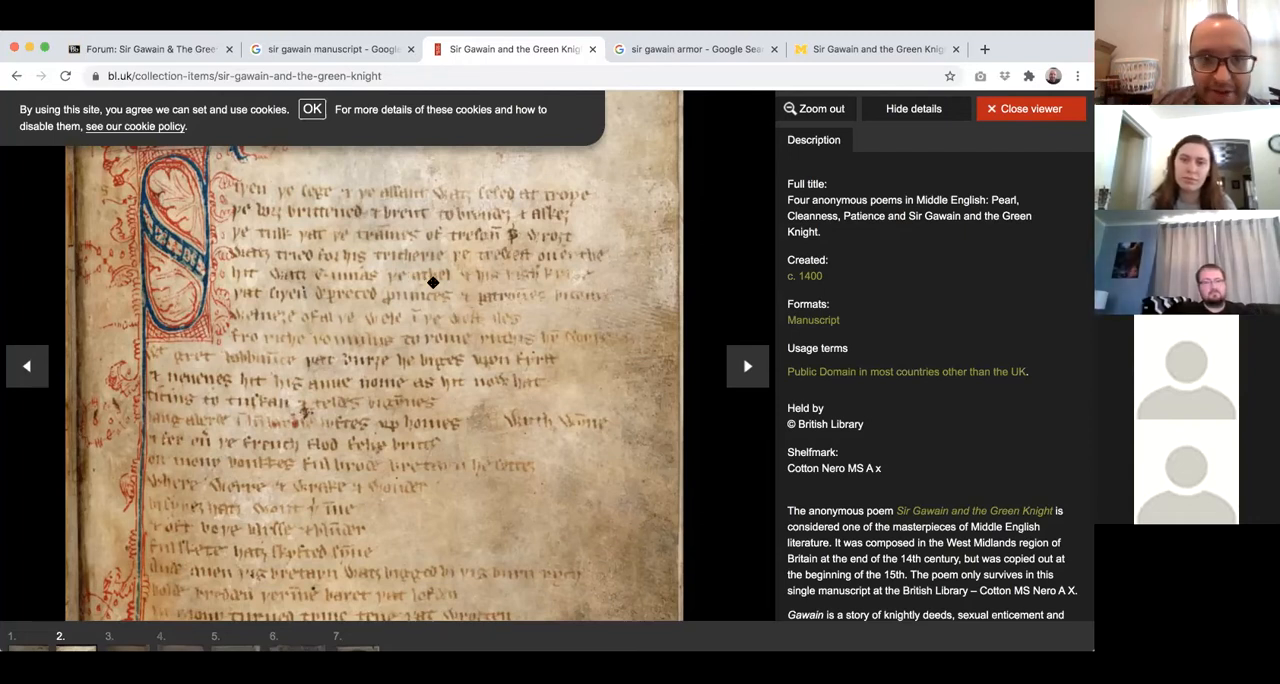
mouse_move(464, 227)
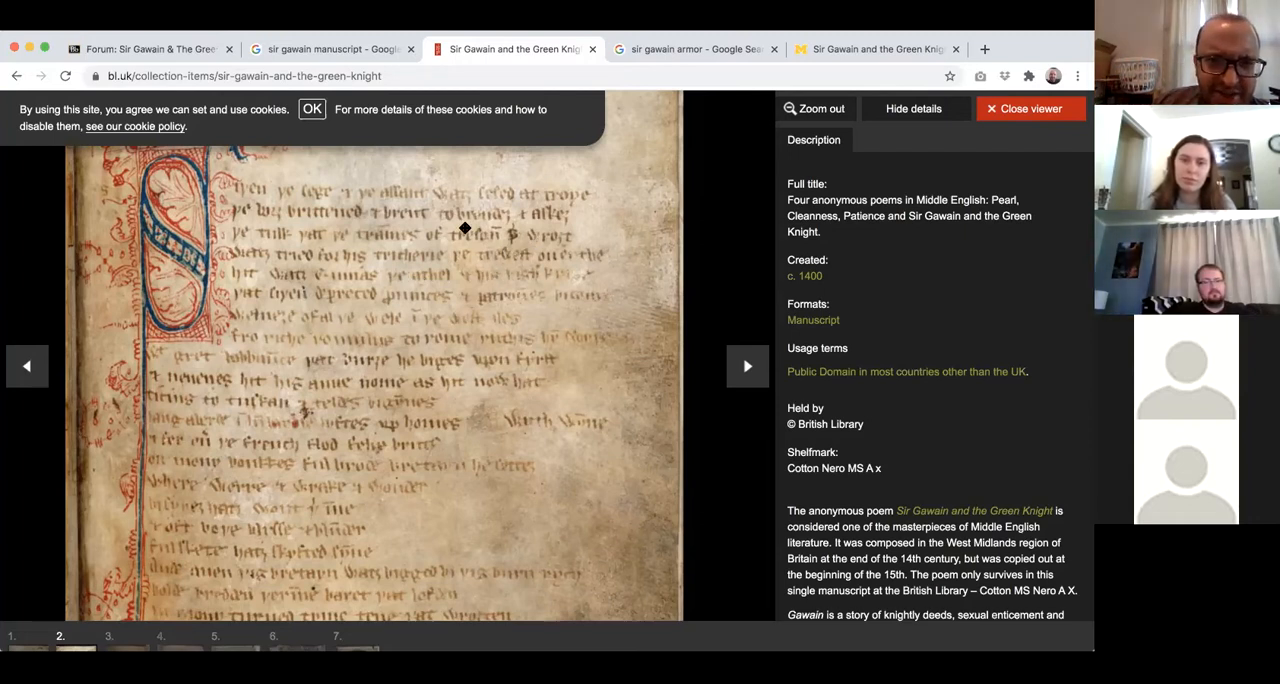
mouse_move(380, 234)
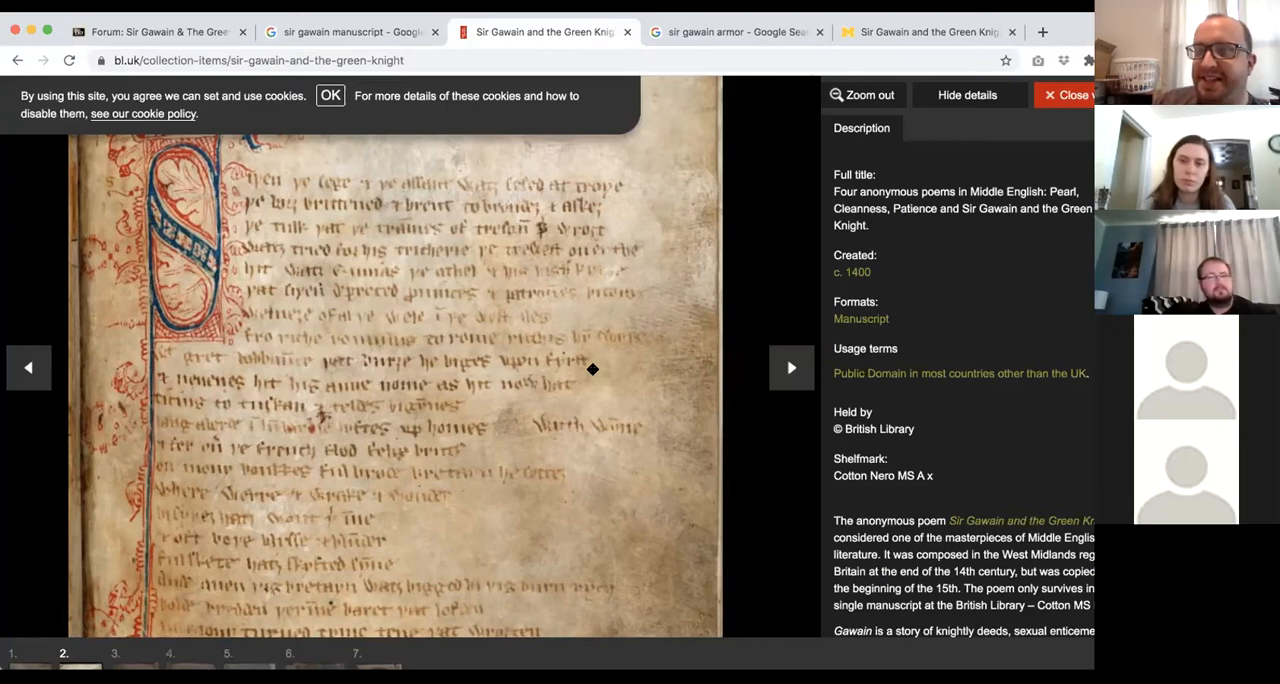
mouse_move(475, 375)
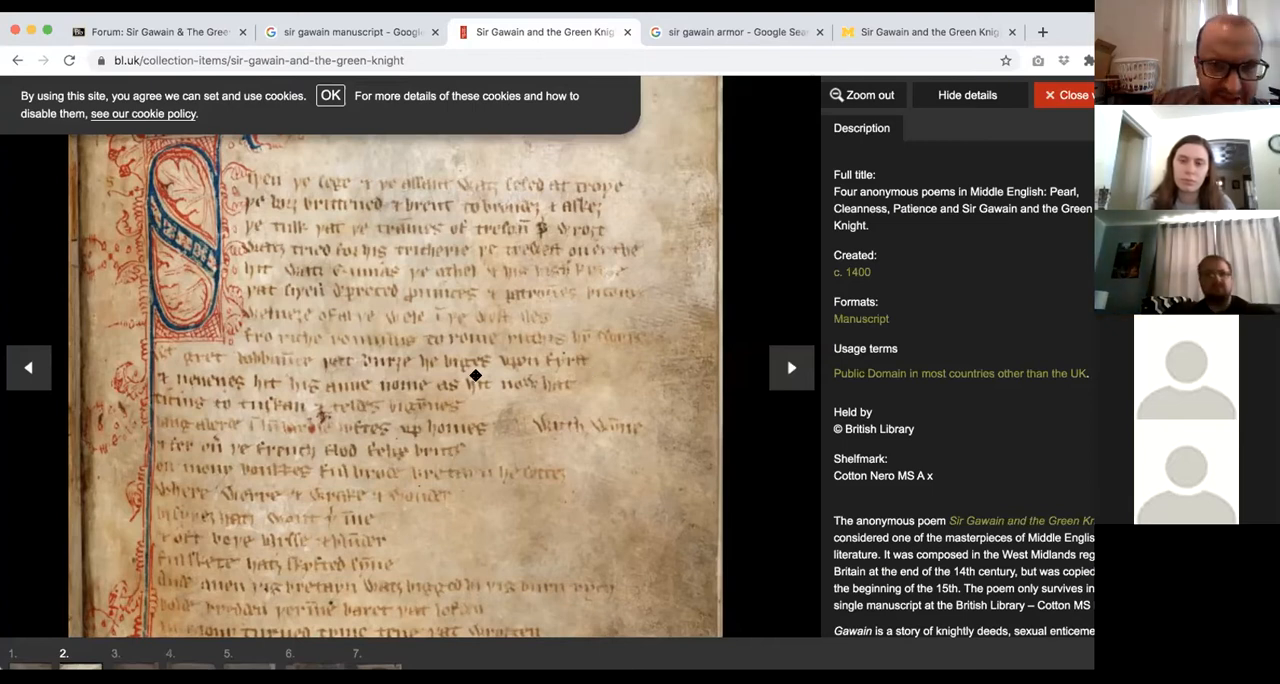
mouse_move(547, 343)
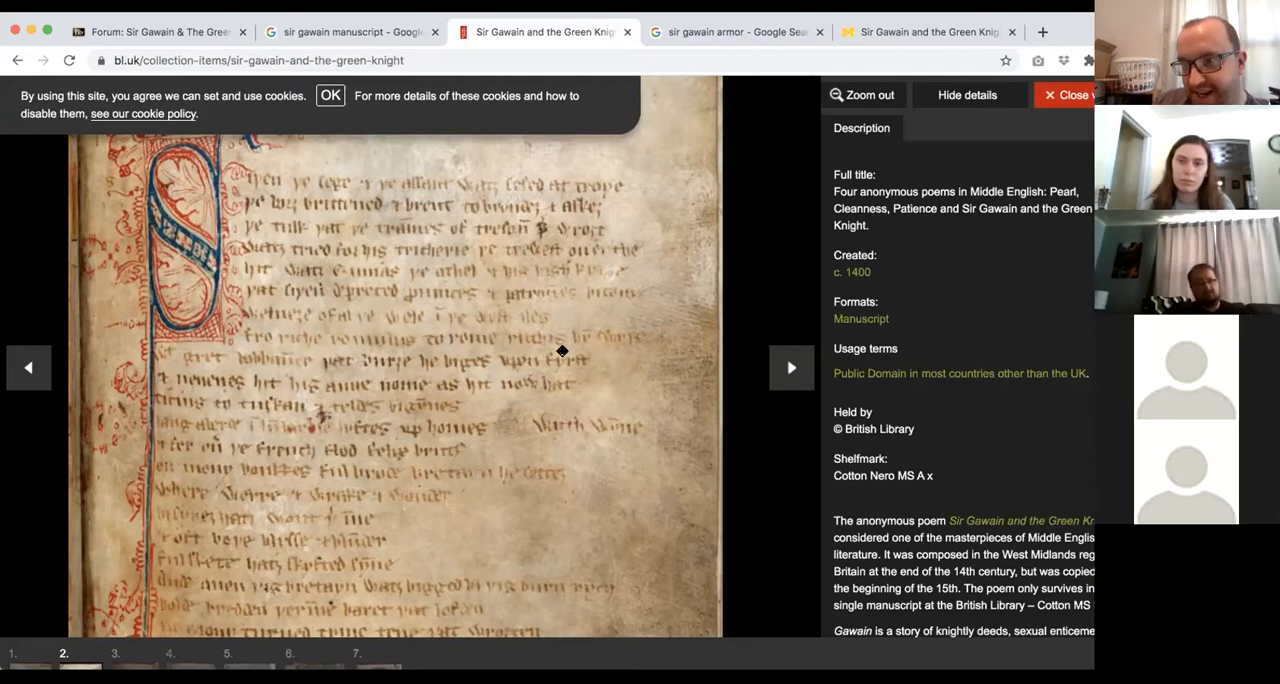
mouse_move(534, 374)
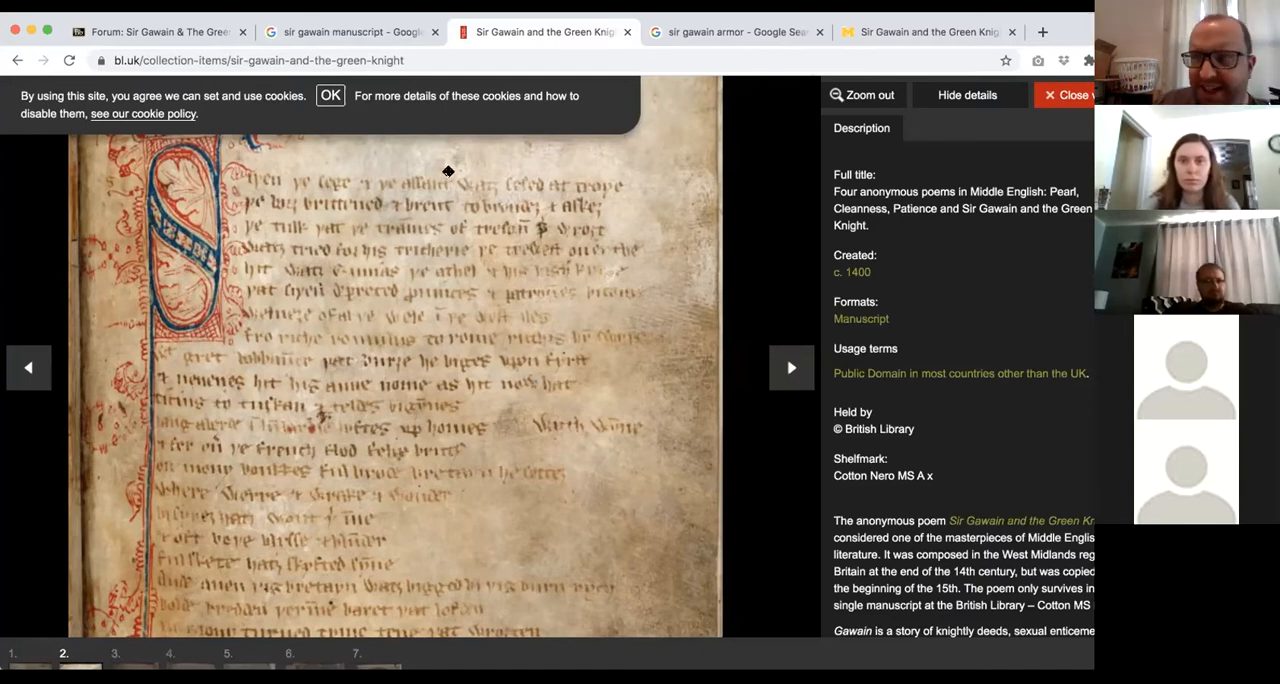
mouse_move(419, 194)
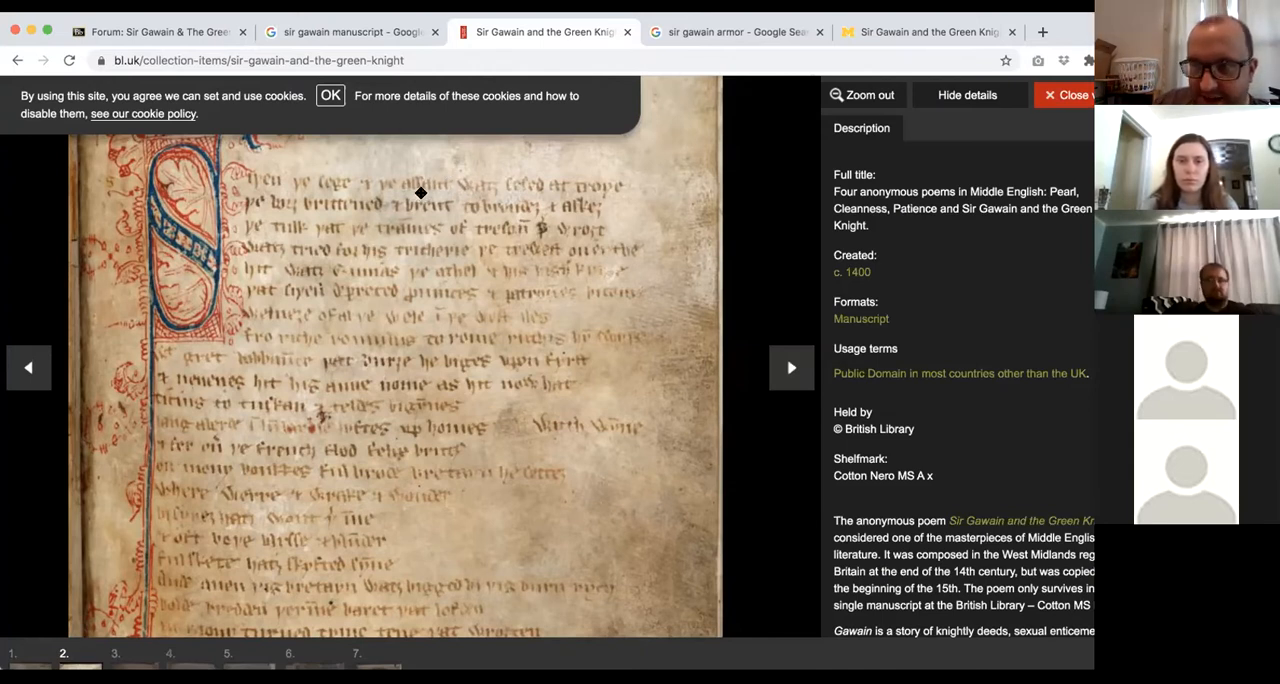
mouse_move(373, 200)
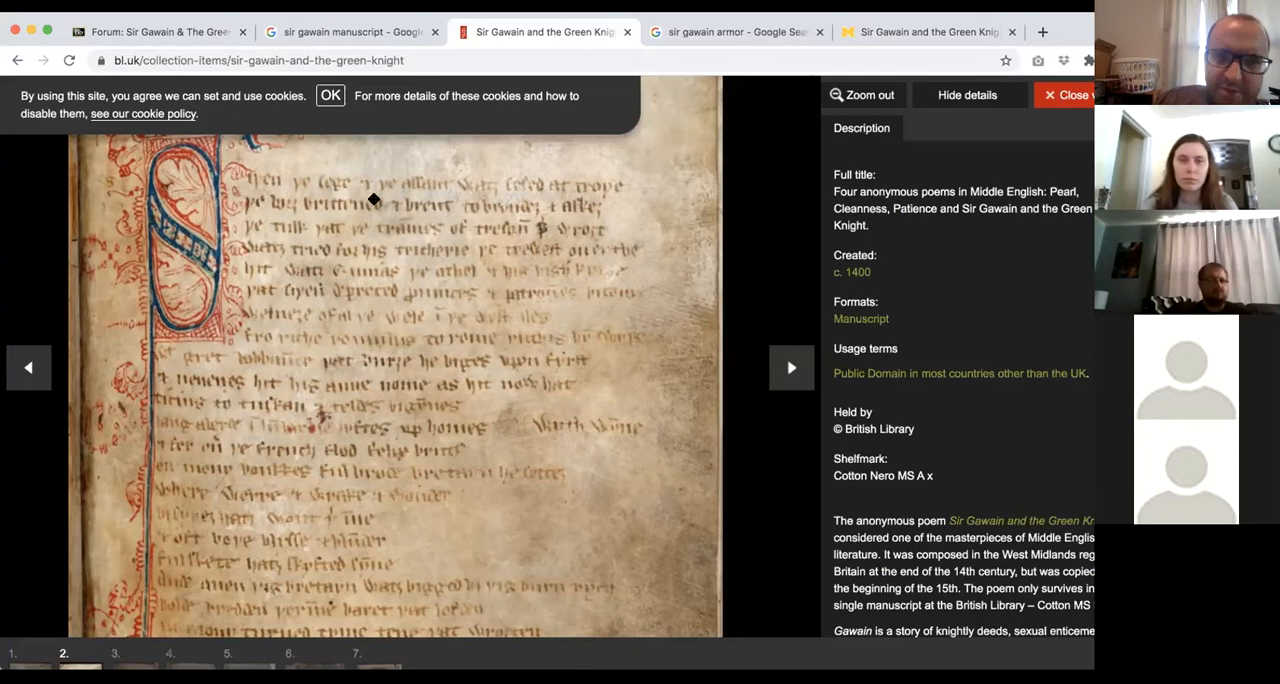
mouse_move(395, 190)
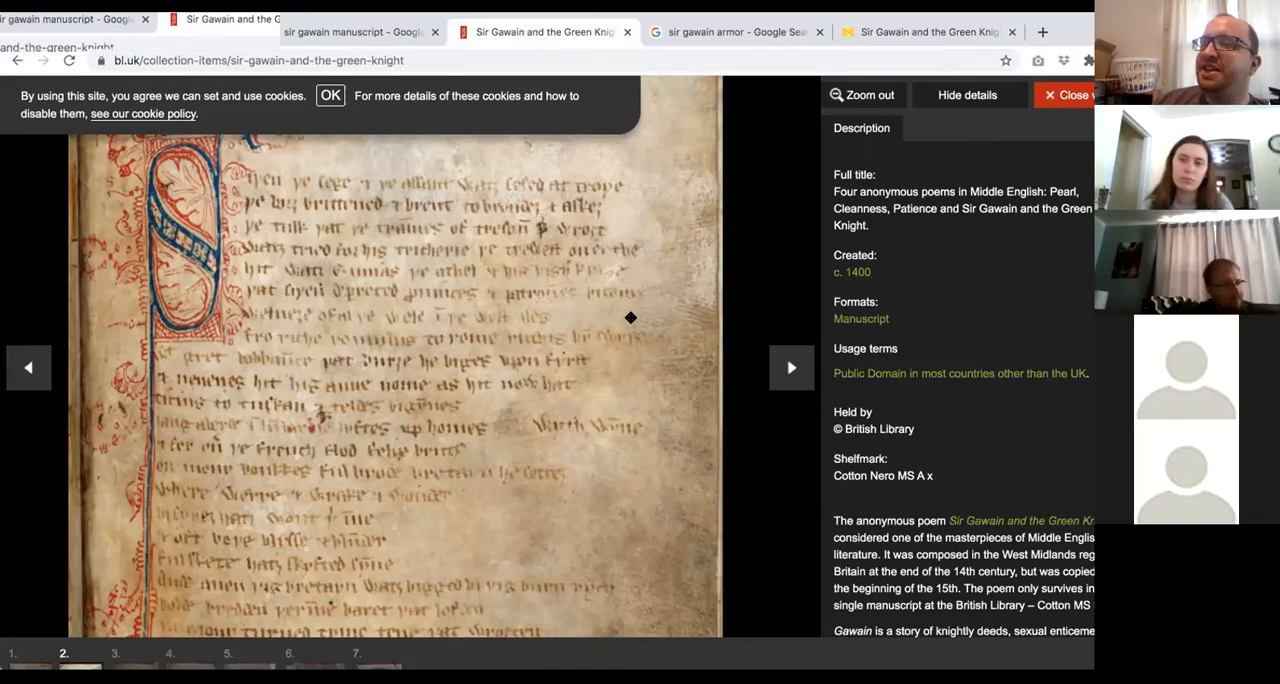
mouse_move(460, 426)
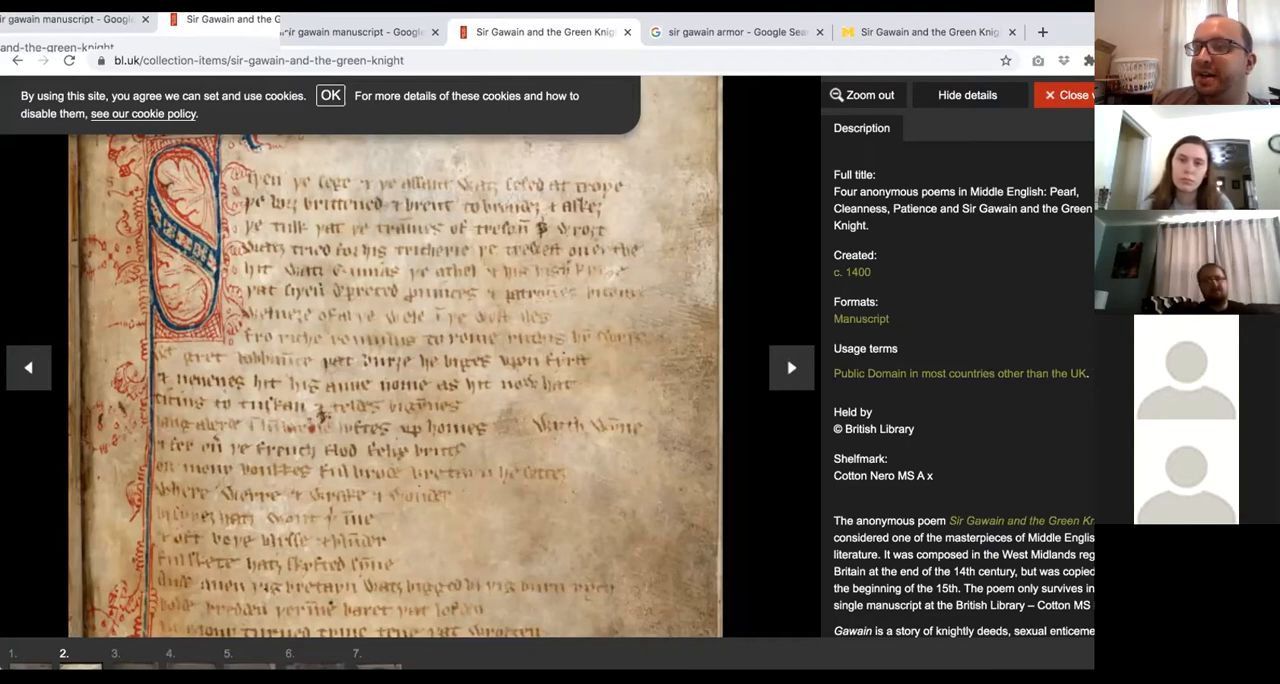
mouse_move(712, 290)
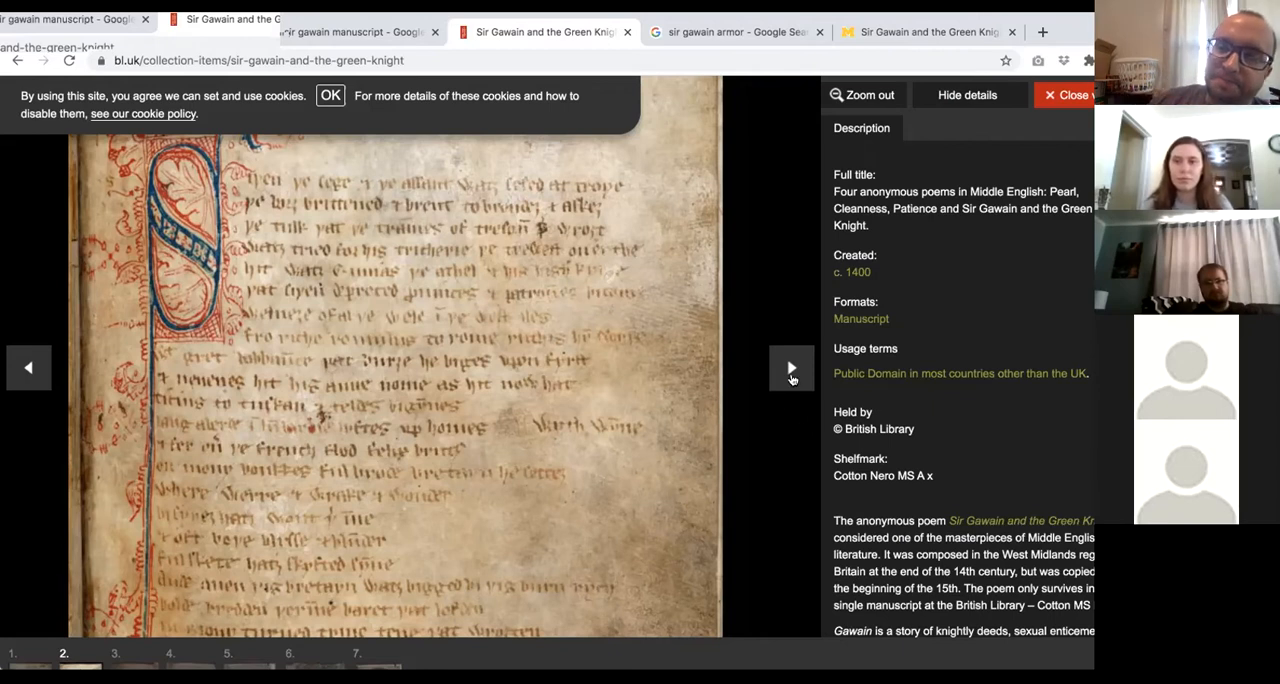
Advance to manuscript image 3 of 7 and zoom in on its handwriting.
left_click(791, 367)
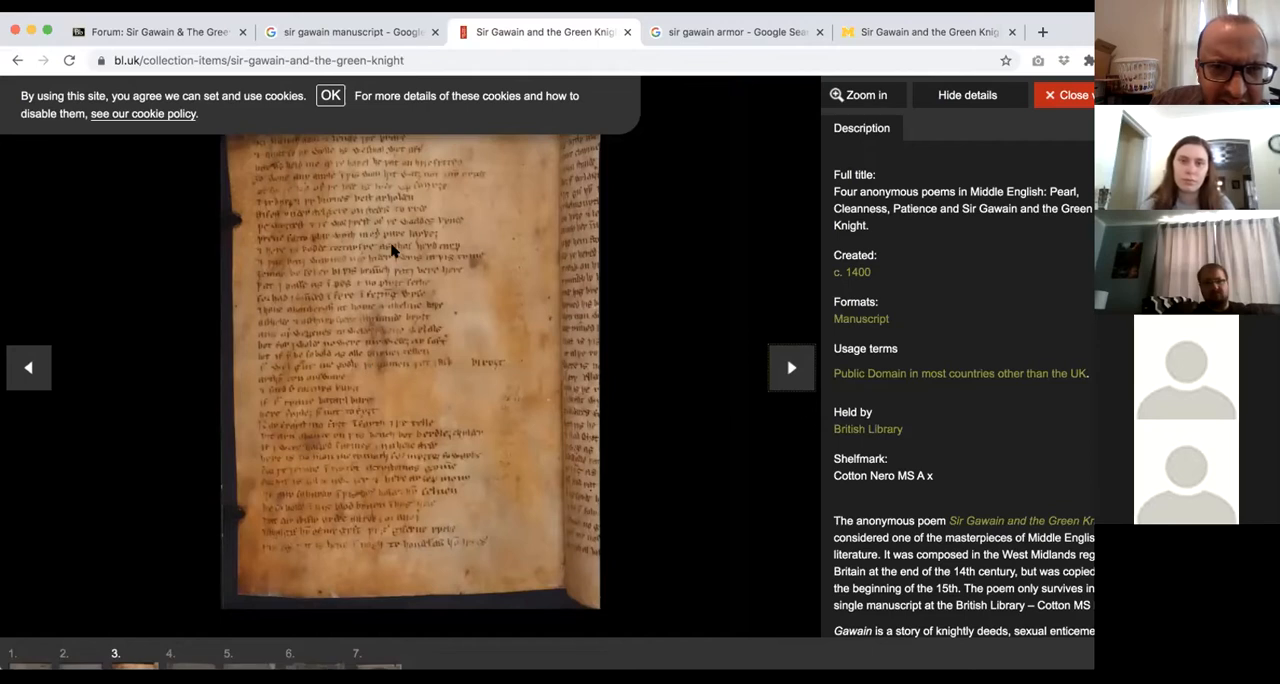
mouse_move(850, 25)
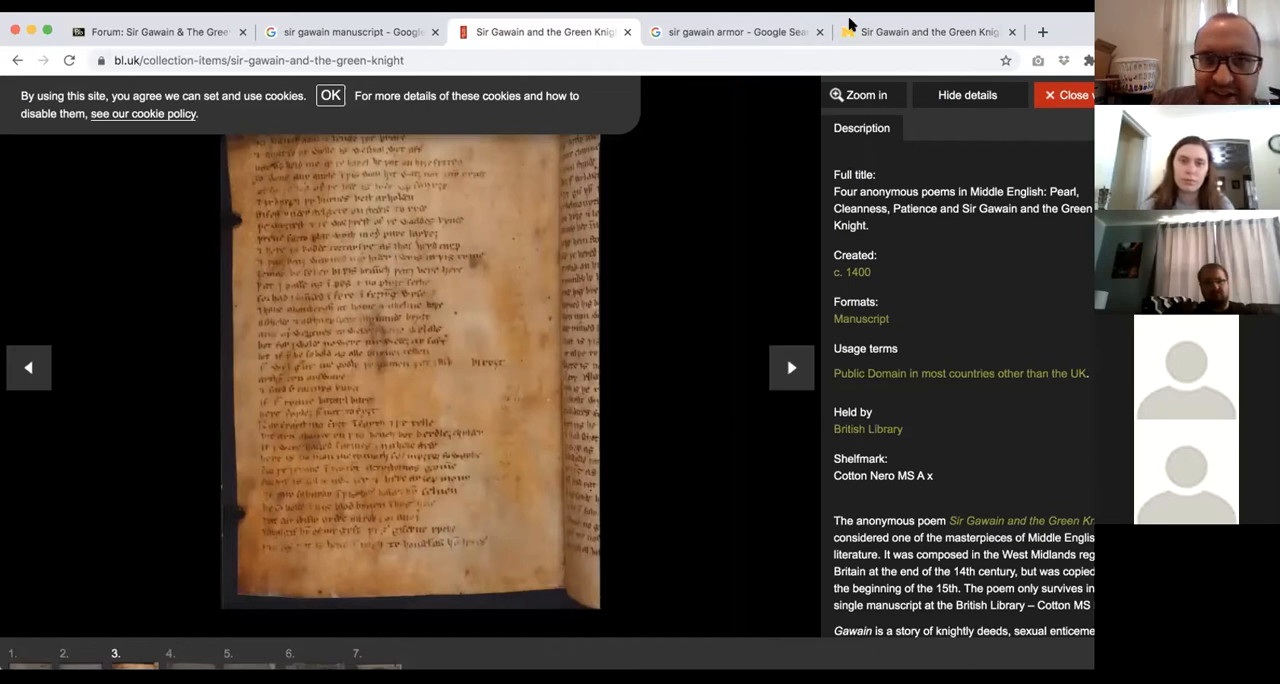
left_click(858, 95)
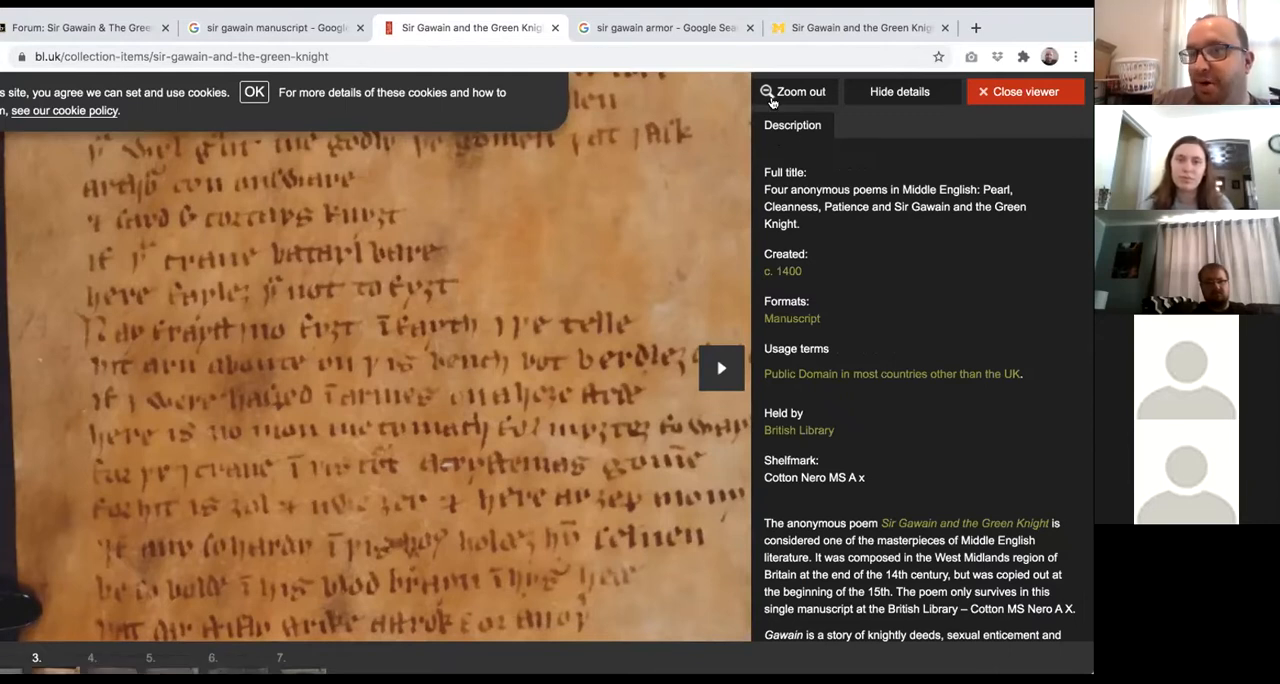
left_click(793, 91)
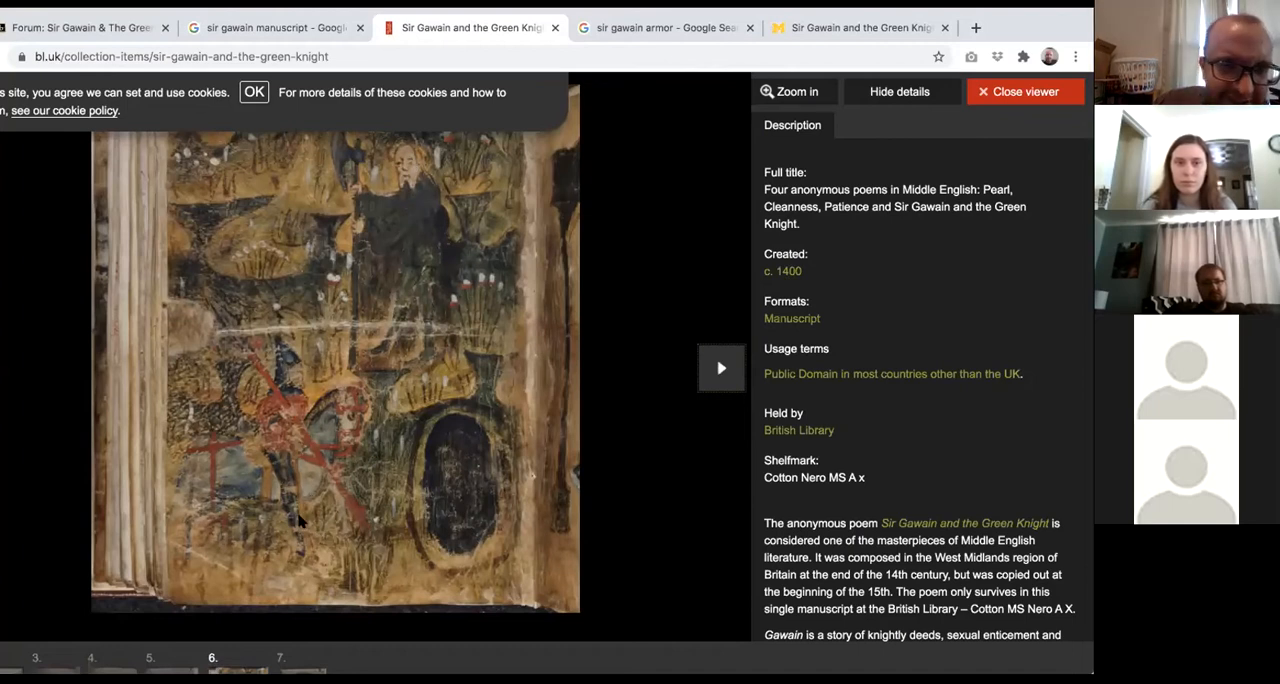
mouse_move(300, 520)
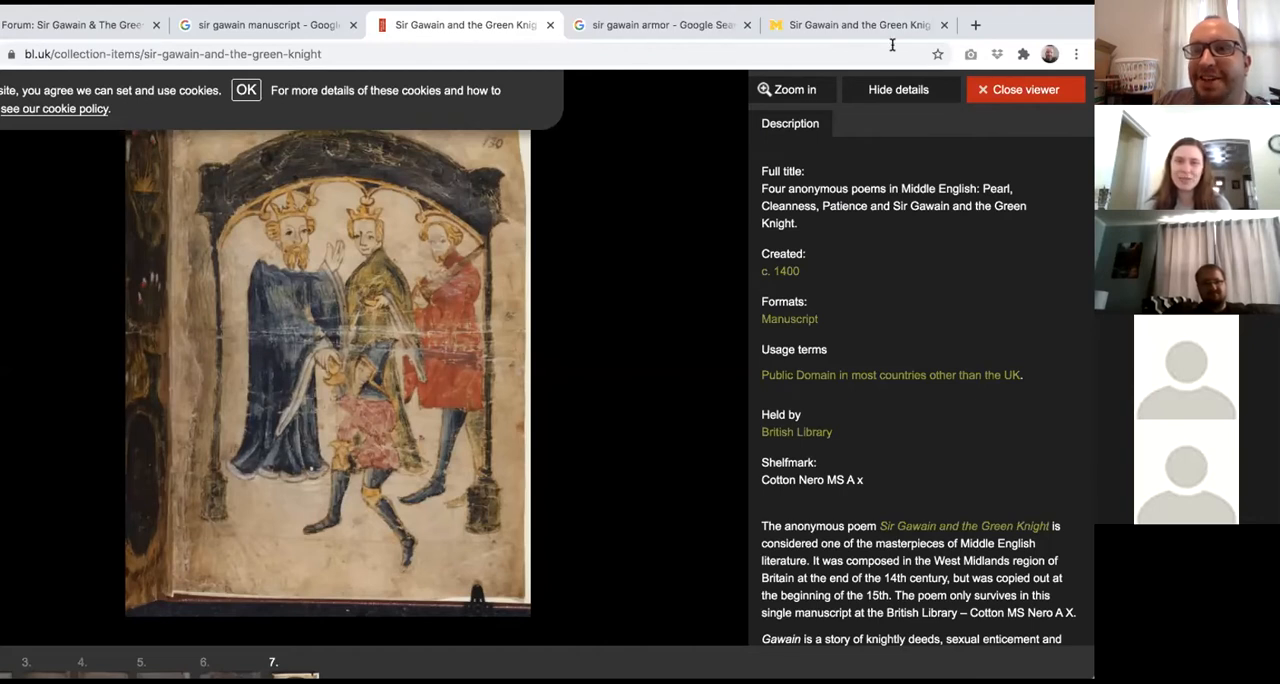
mouse_move(292, 15)
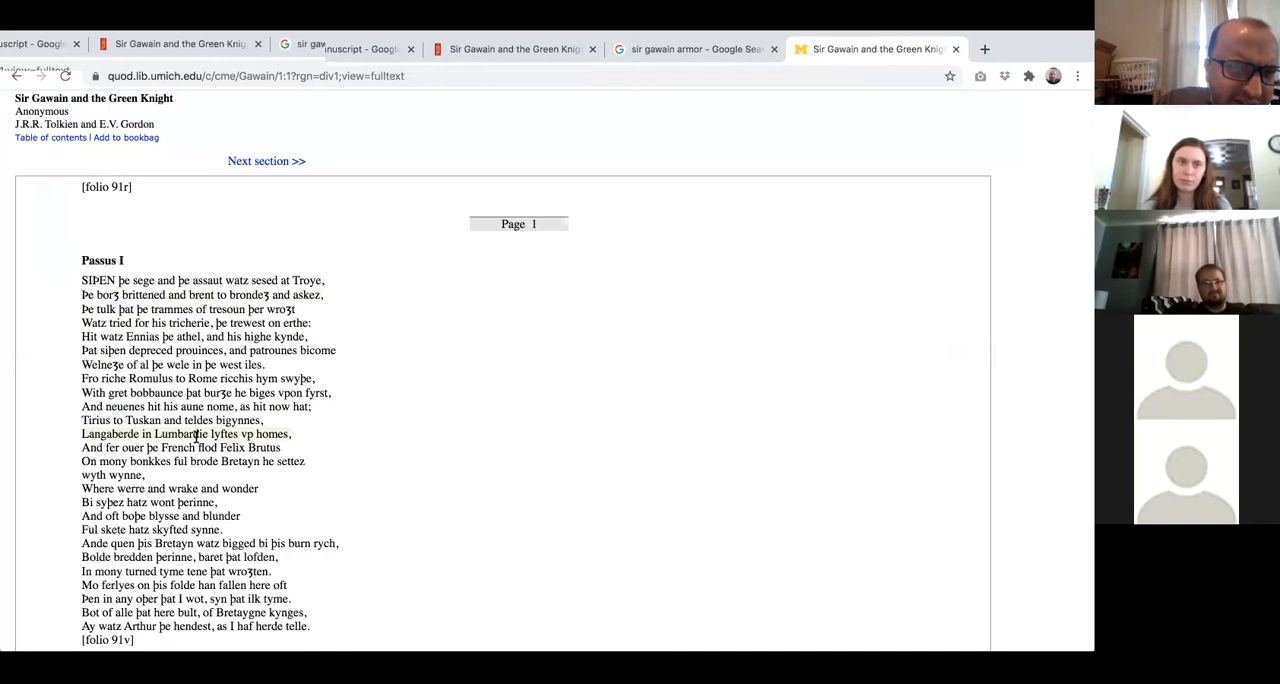
scroll("down", 3)
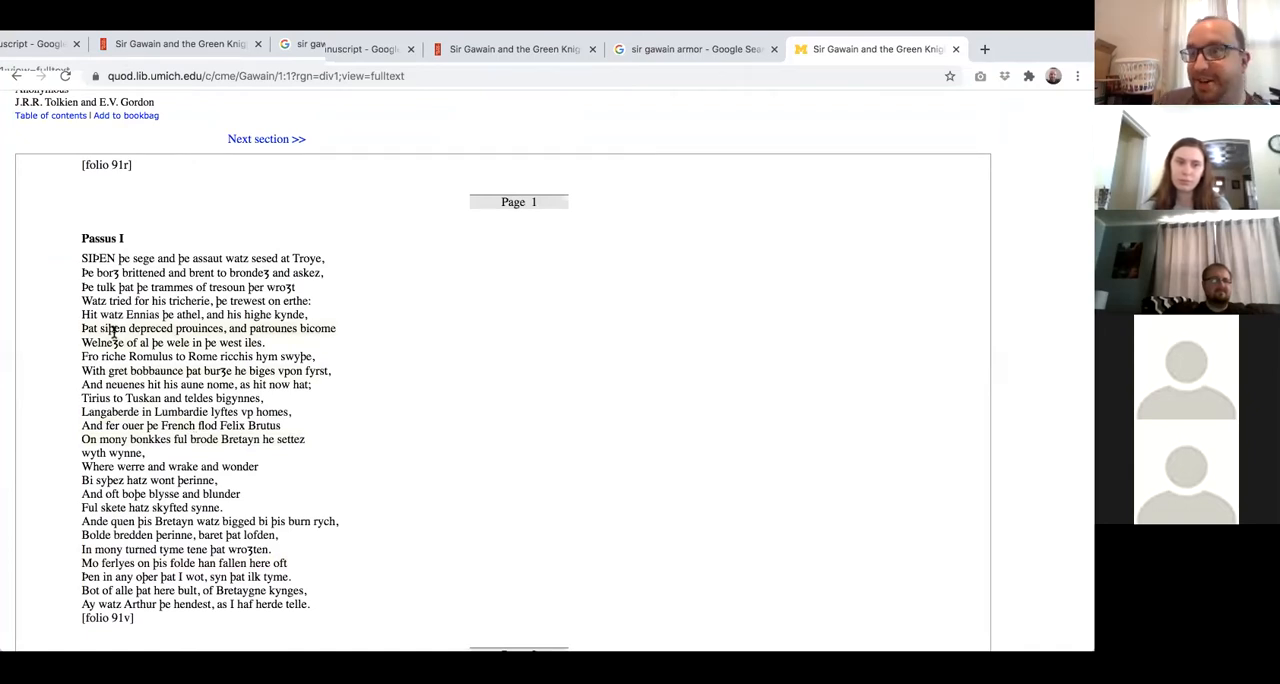
mouse_move(375, 623)
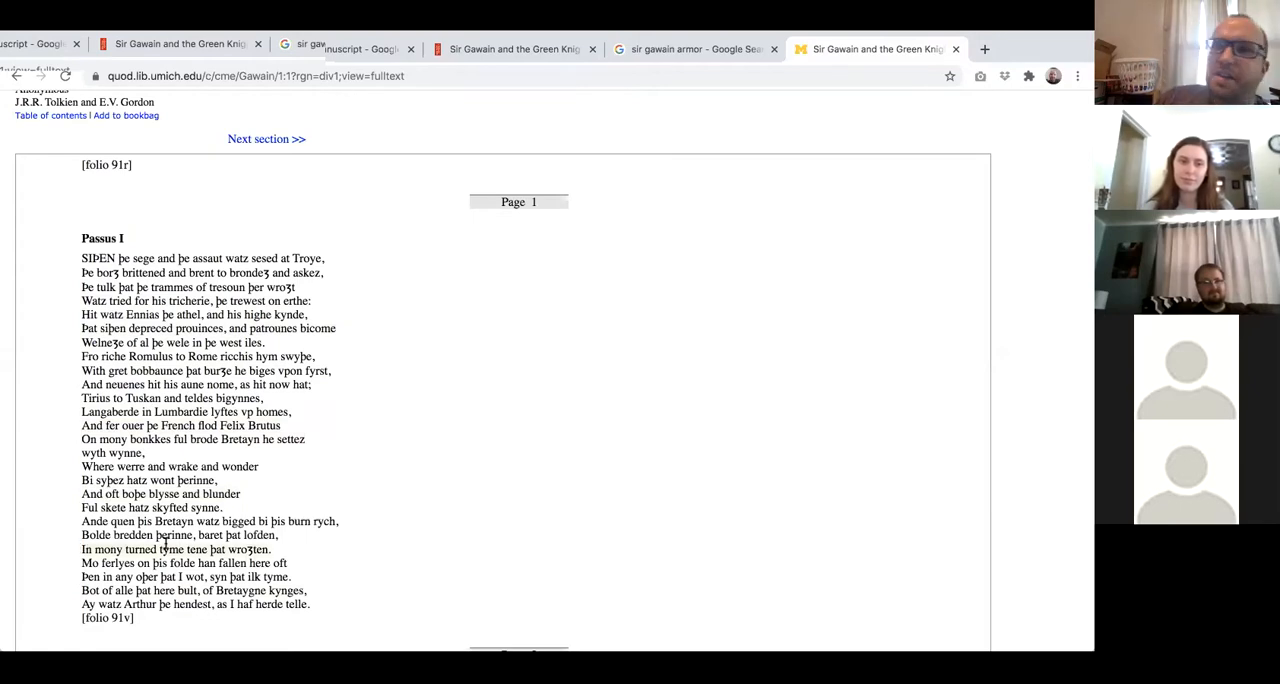
mouse_move(252, 462)
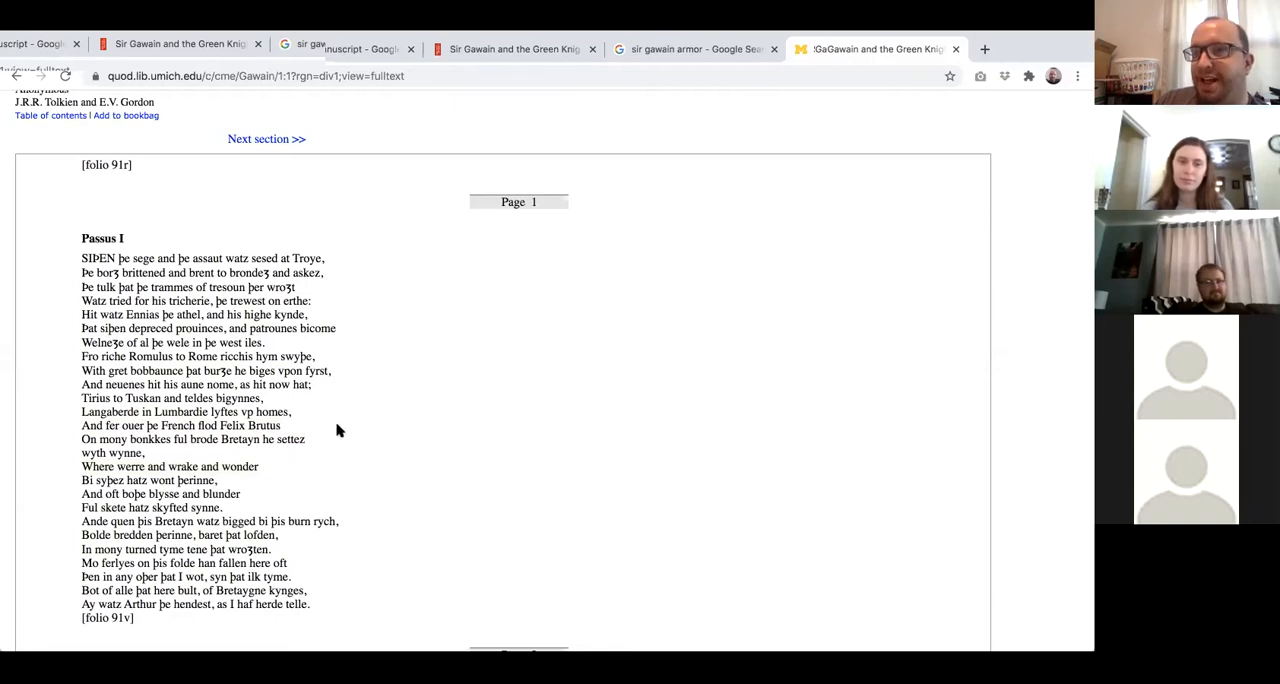
mouse_move(366, 416)
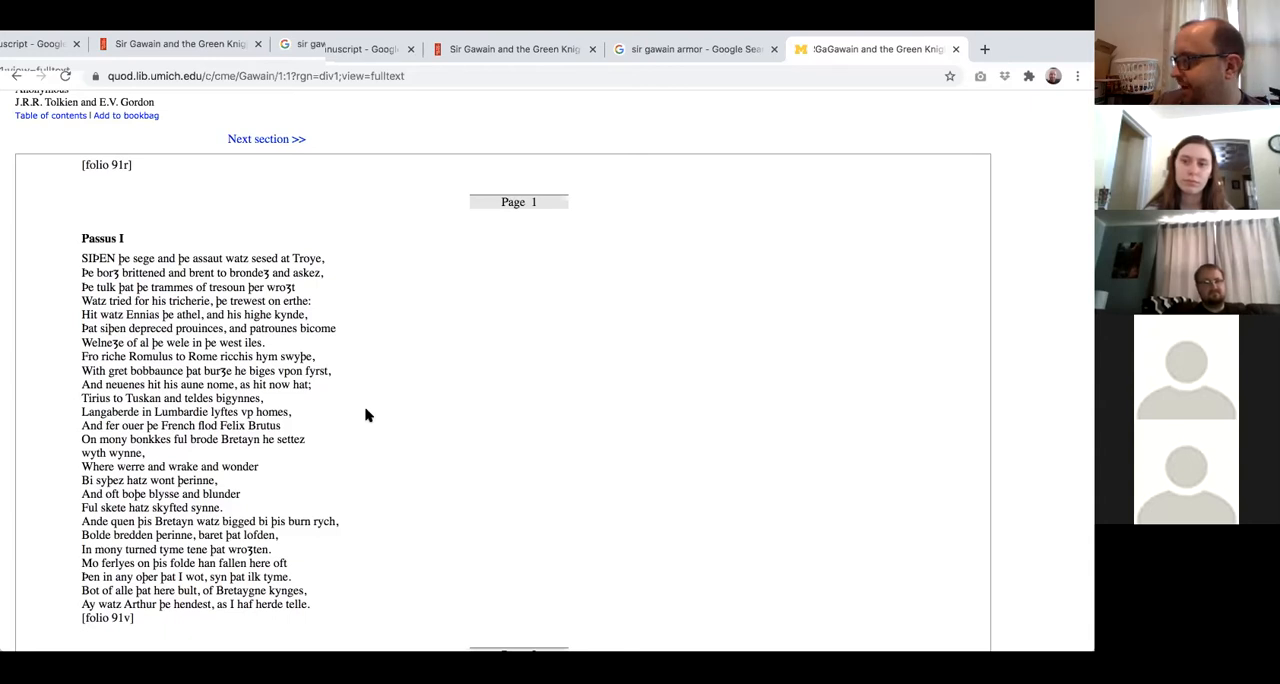
mouse_move(350, 479)
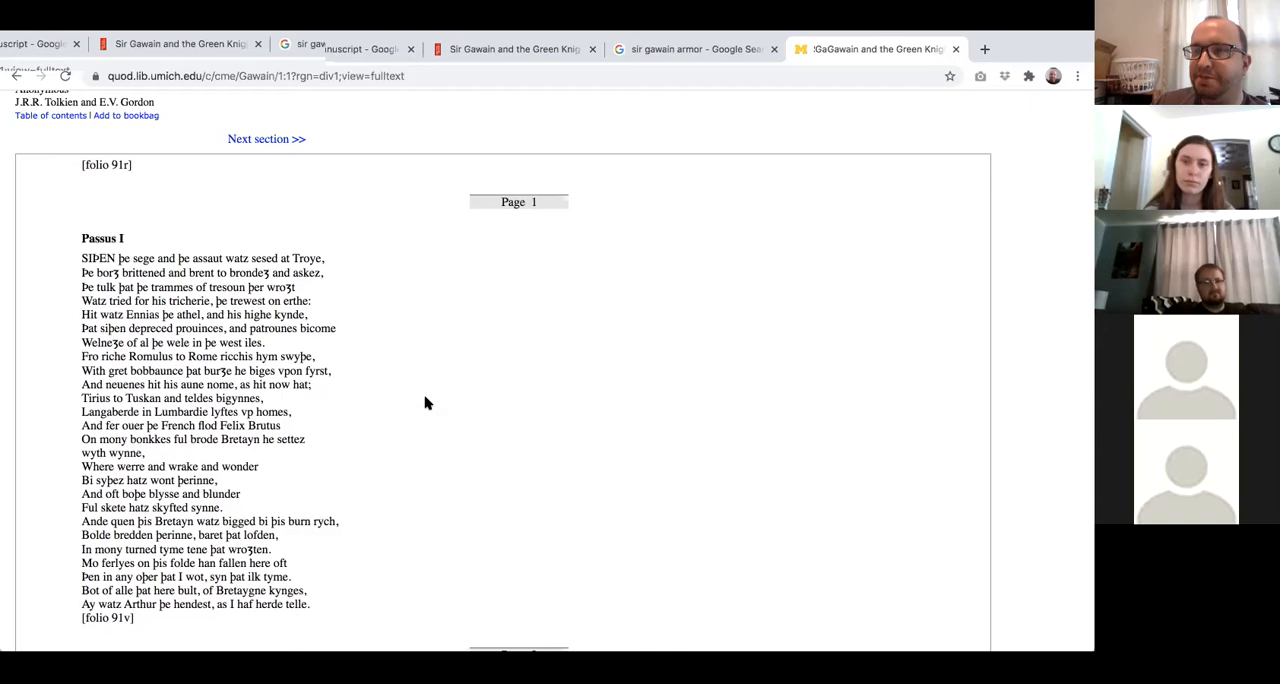
mouse_move(545, 351)
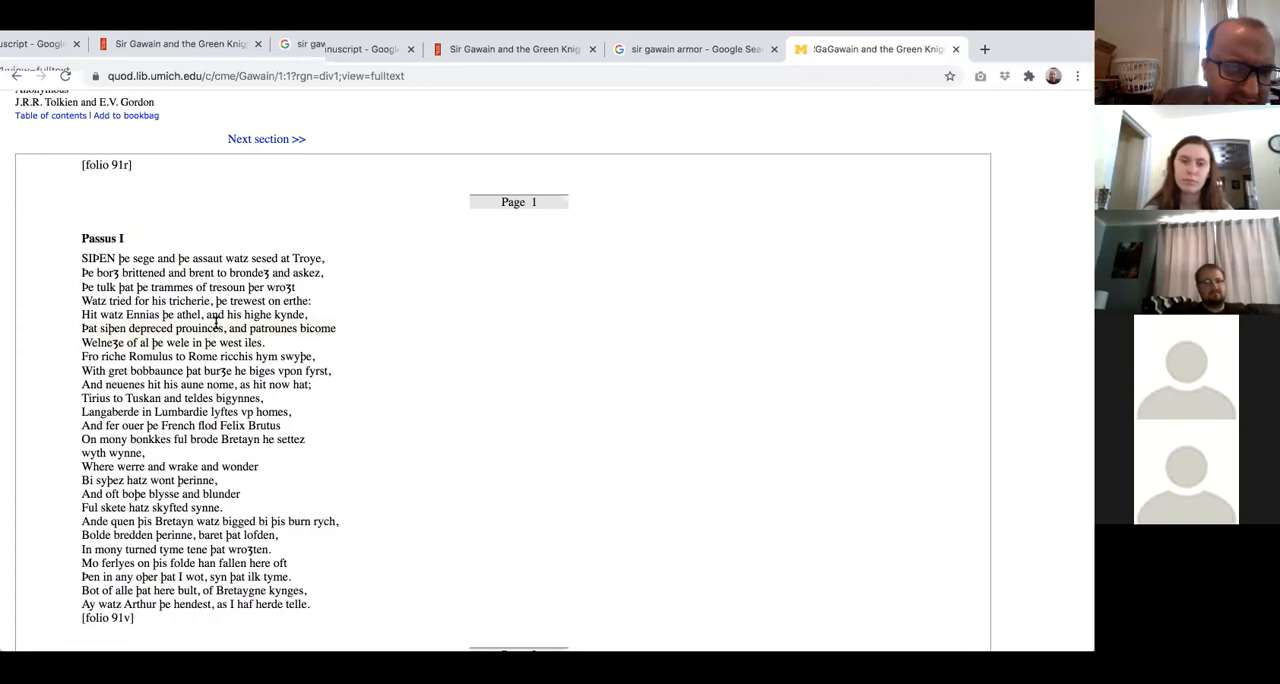
mouse_move(118, 287)
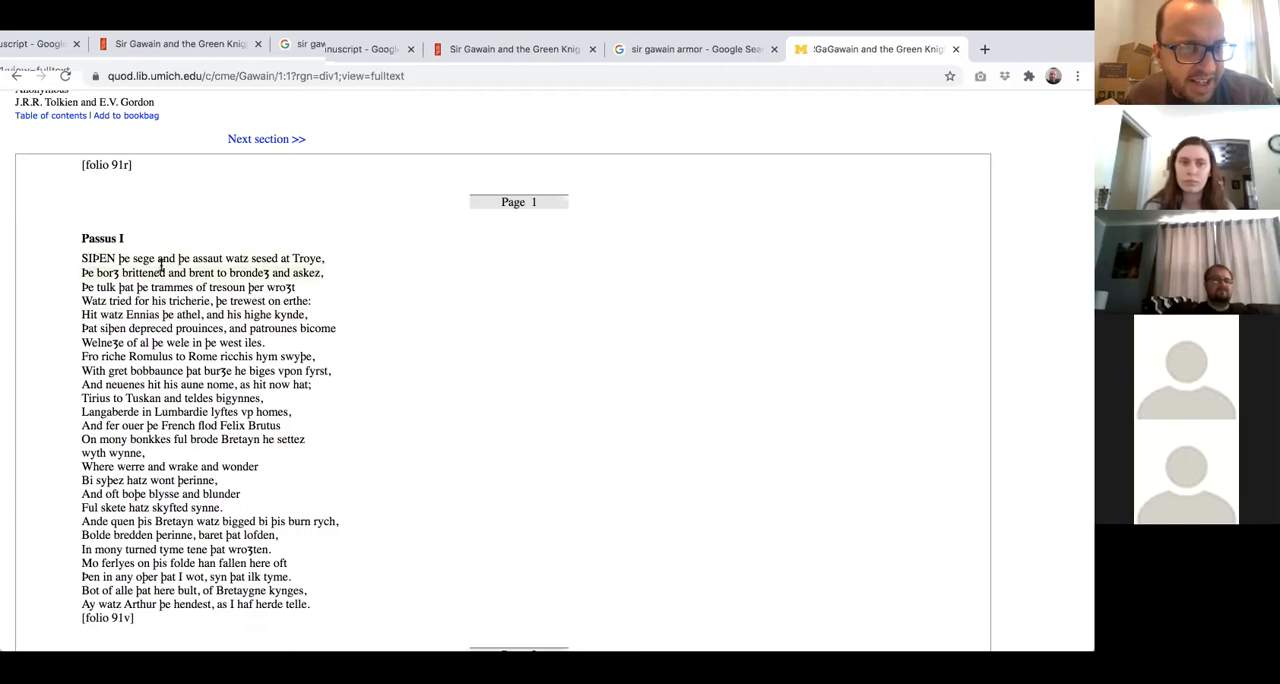
Highlight Passus I's second line, 'Þe borȝ brittened and brent to brondeȝ and askez'.
left_click_drag(115, 258, 217, 258)
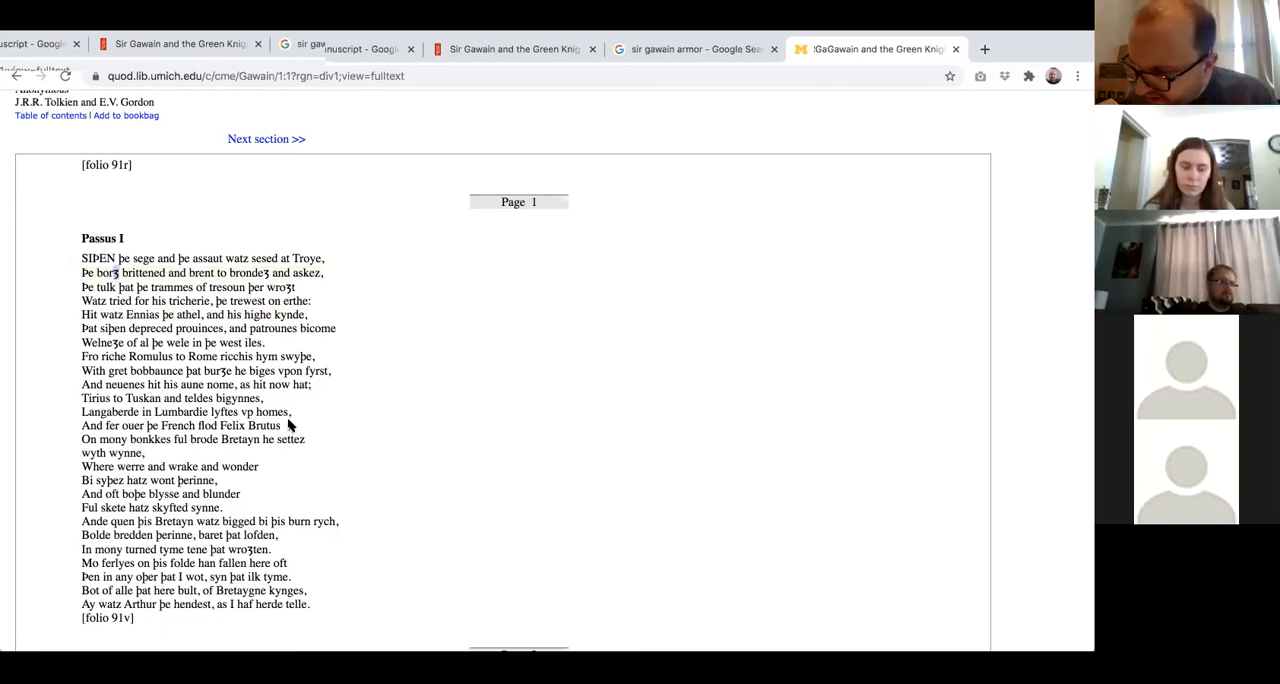
mouse_move(290, 413)
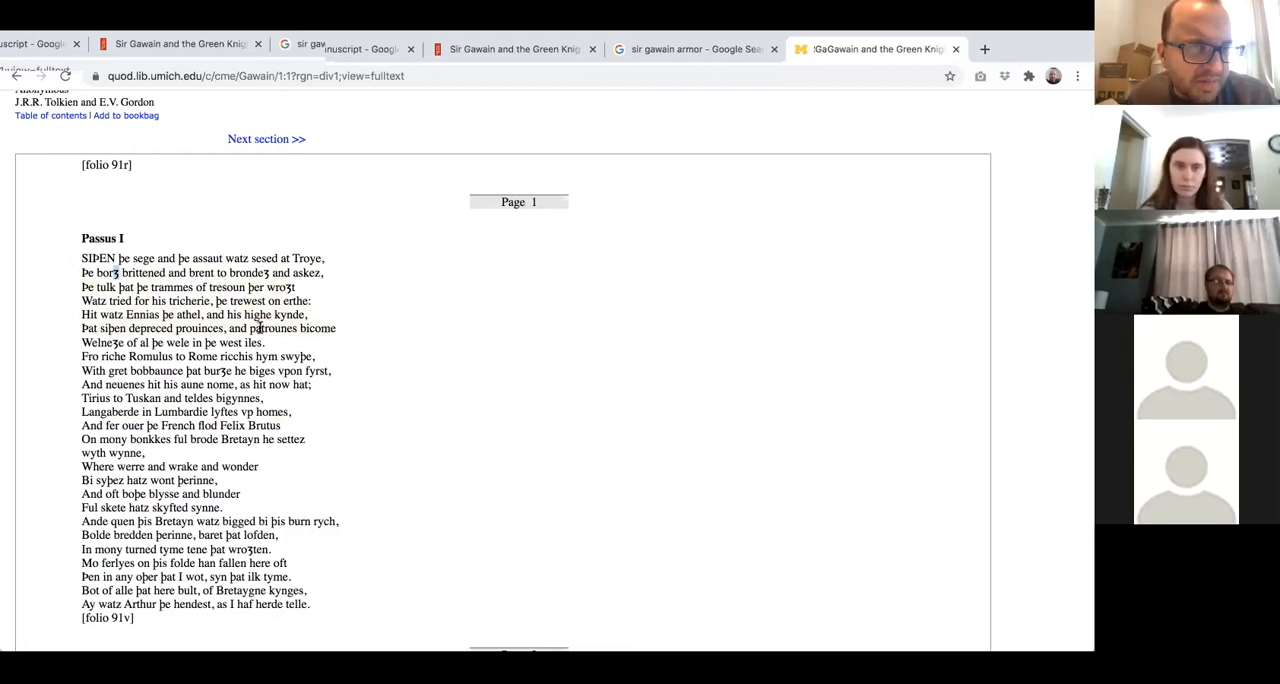
scroll("down", 3)
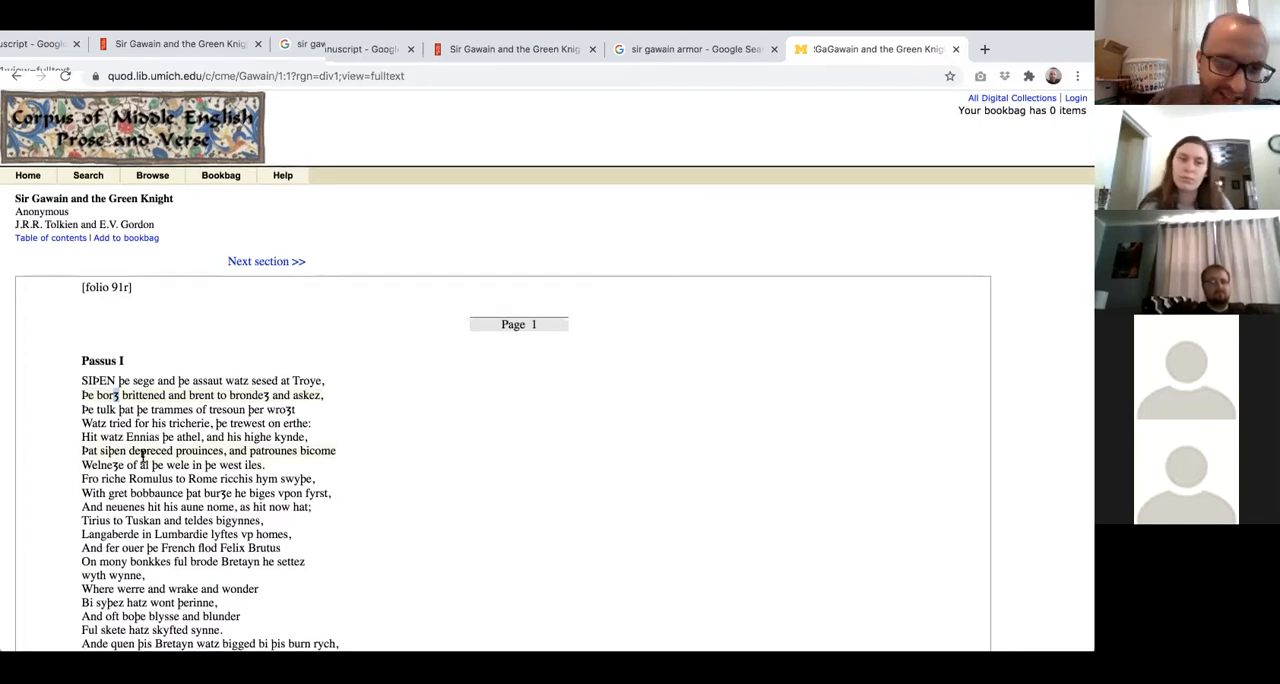
Scroll until the complete first stanza and the Page 2 marker are visible.
scroll("down", 3)
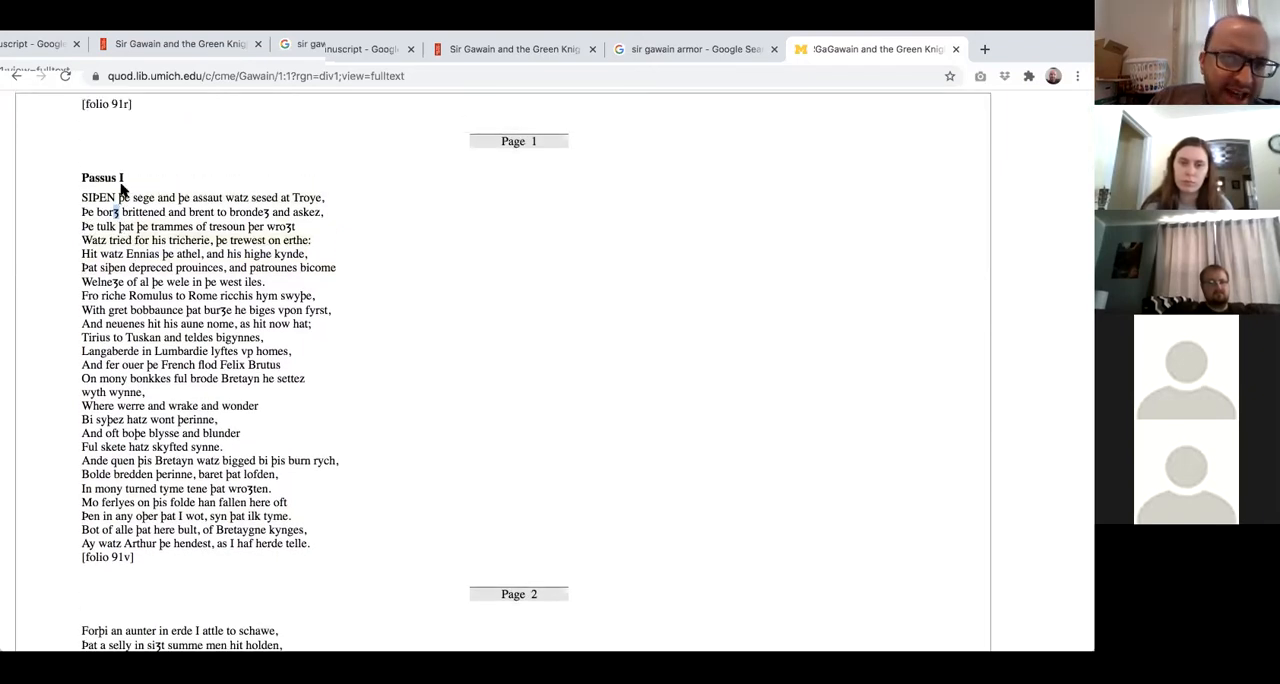
mouse_move(142, 207)
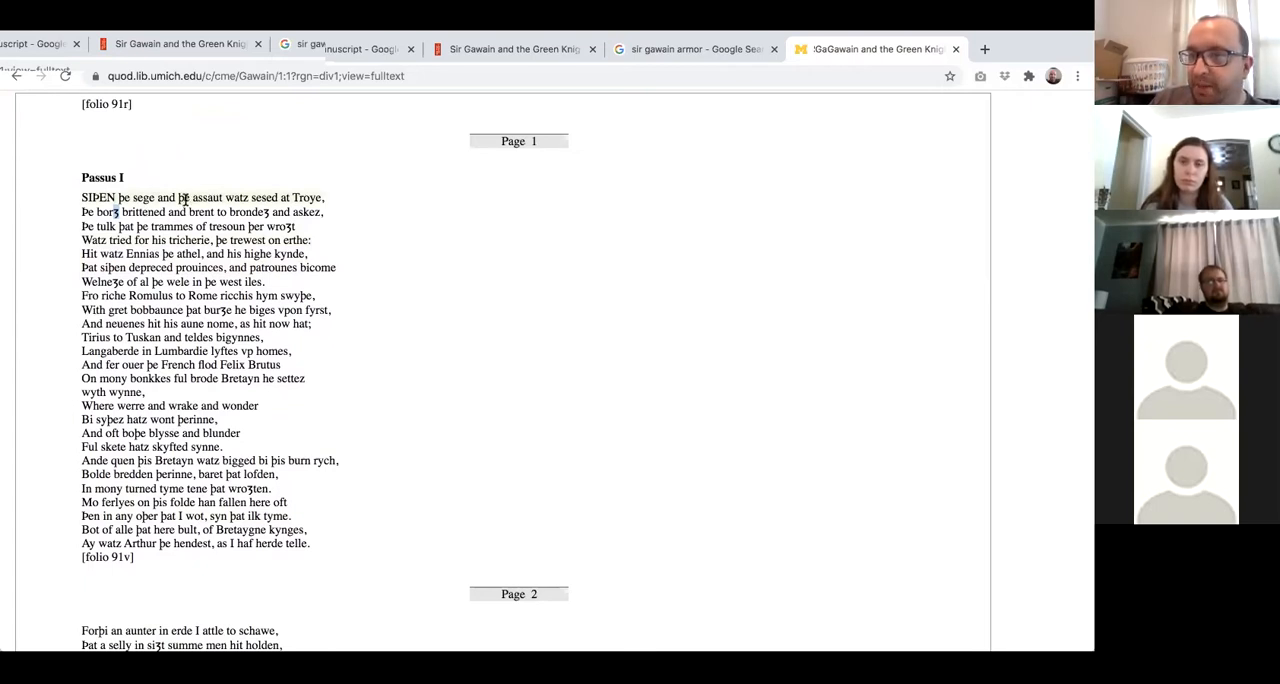
left_click_drag(83, 197, 324, 212)
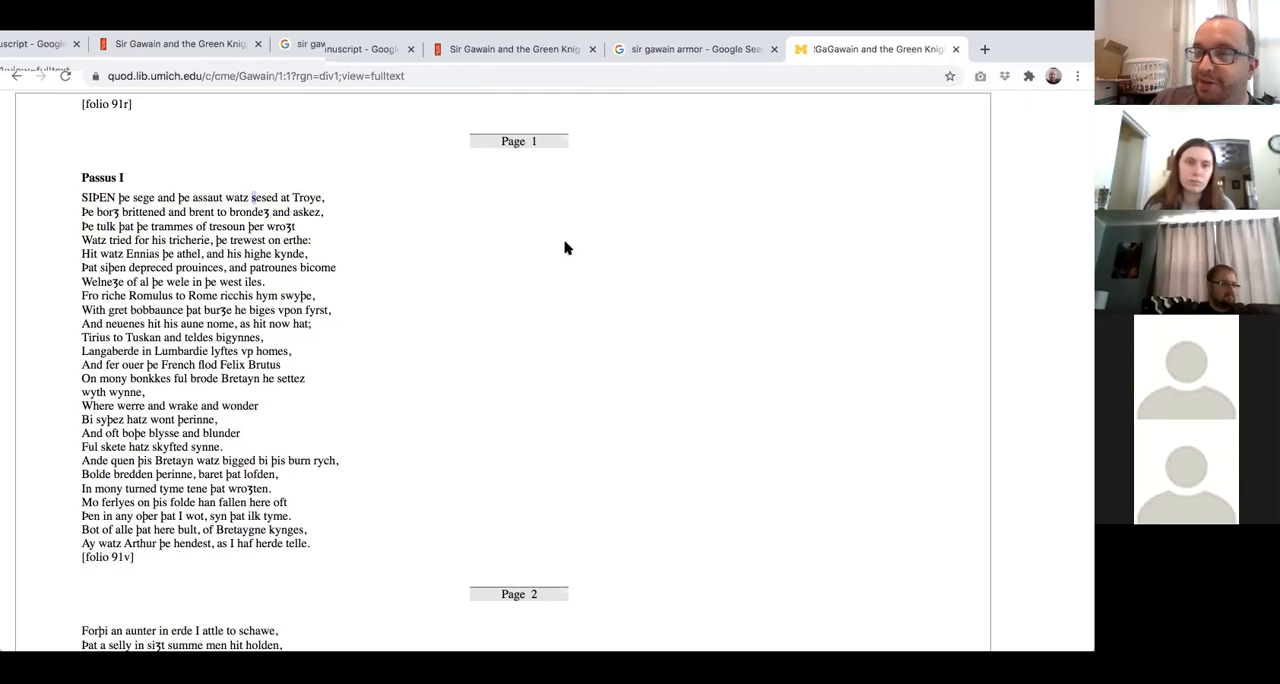
mouse_move(665, 248)
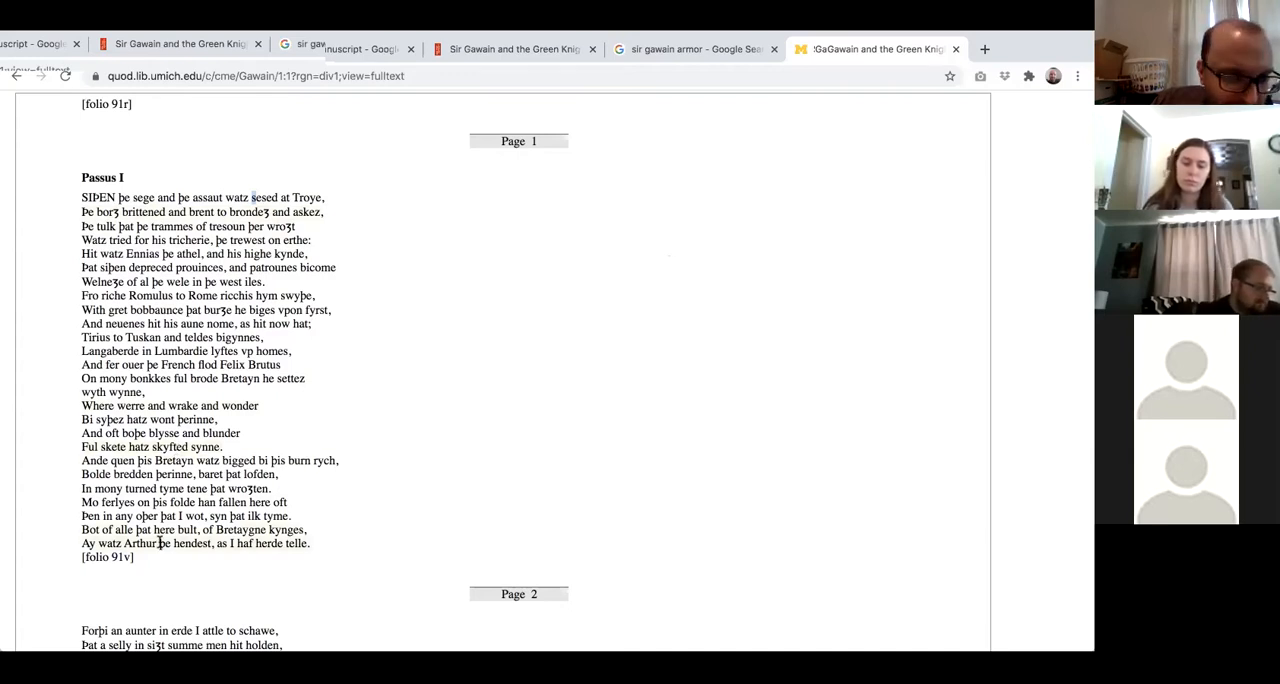
scroll("down", 3)
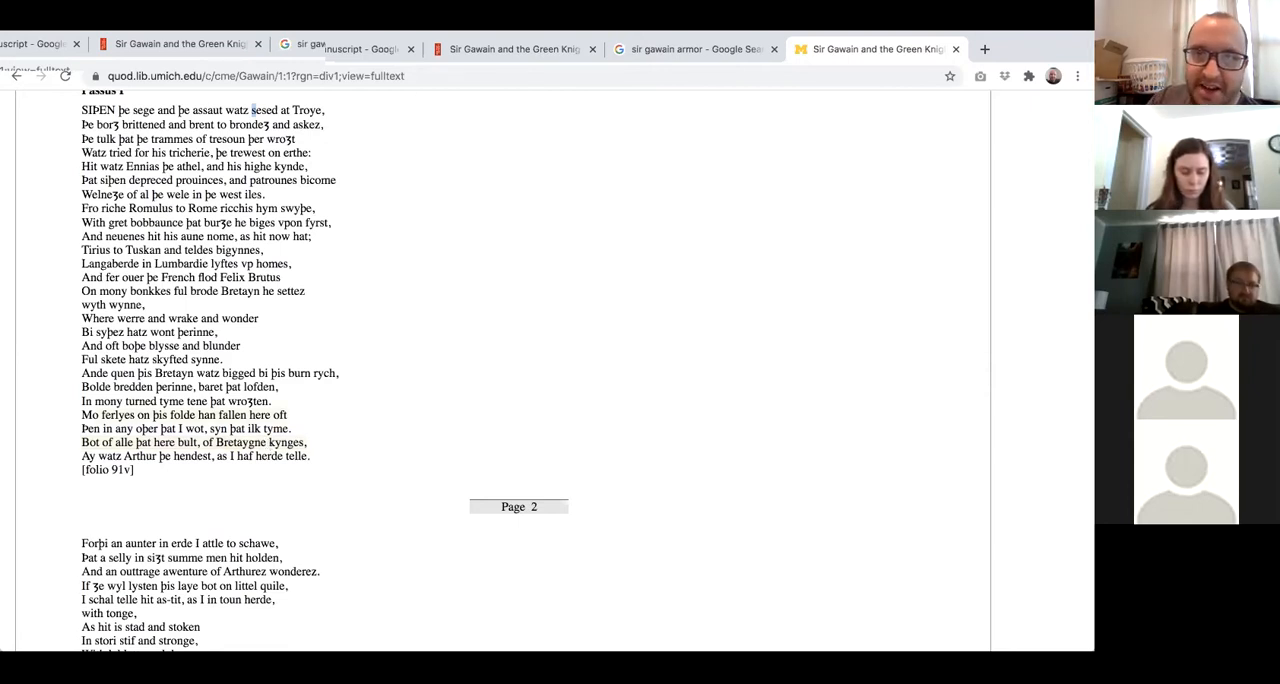
left_click(690, 48)
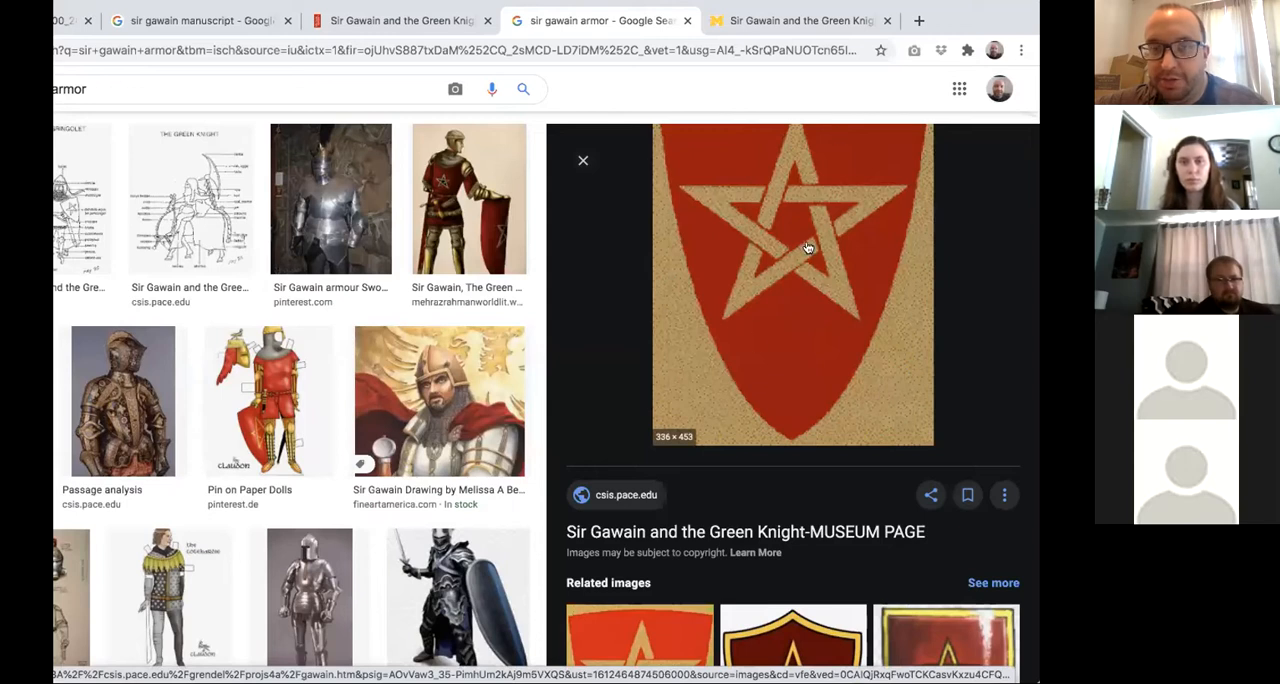
mouse_move(790, 177)
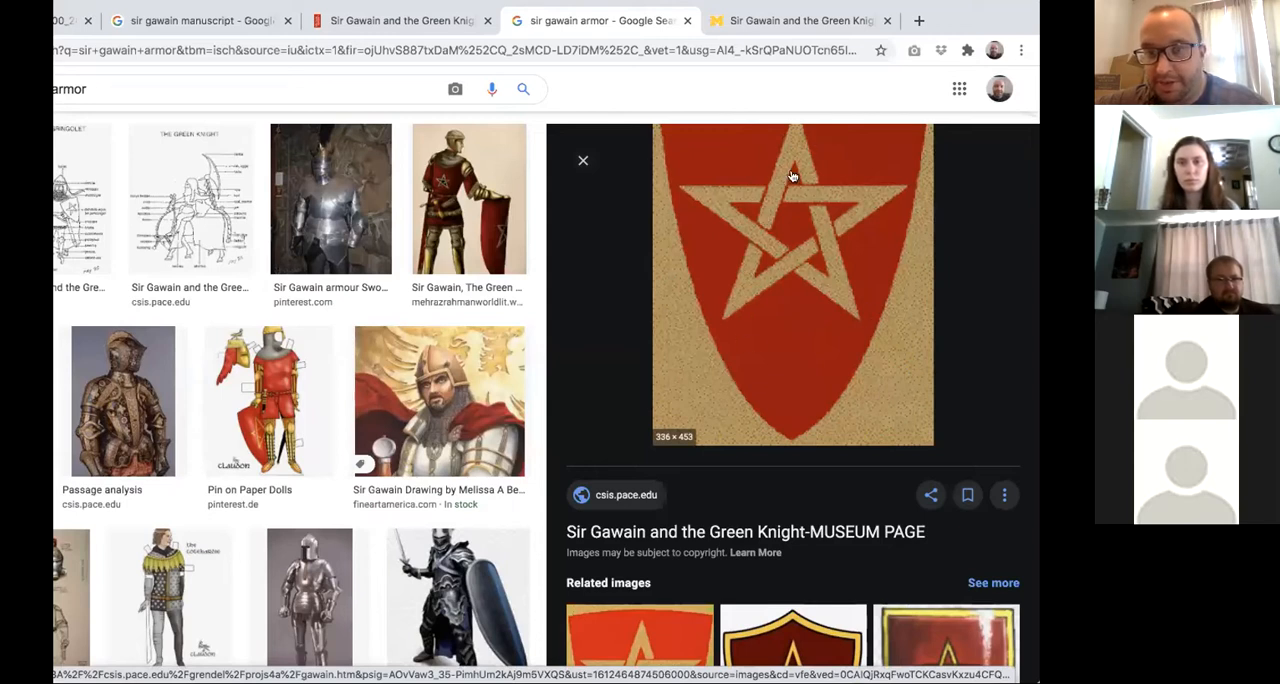
mouse_move(724, 341)
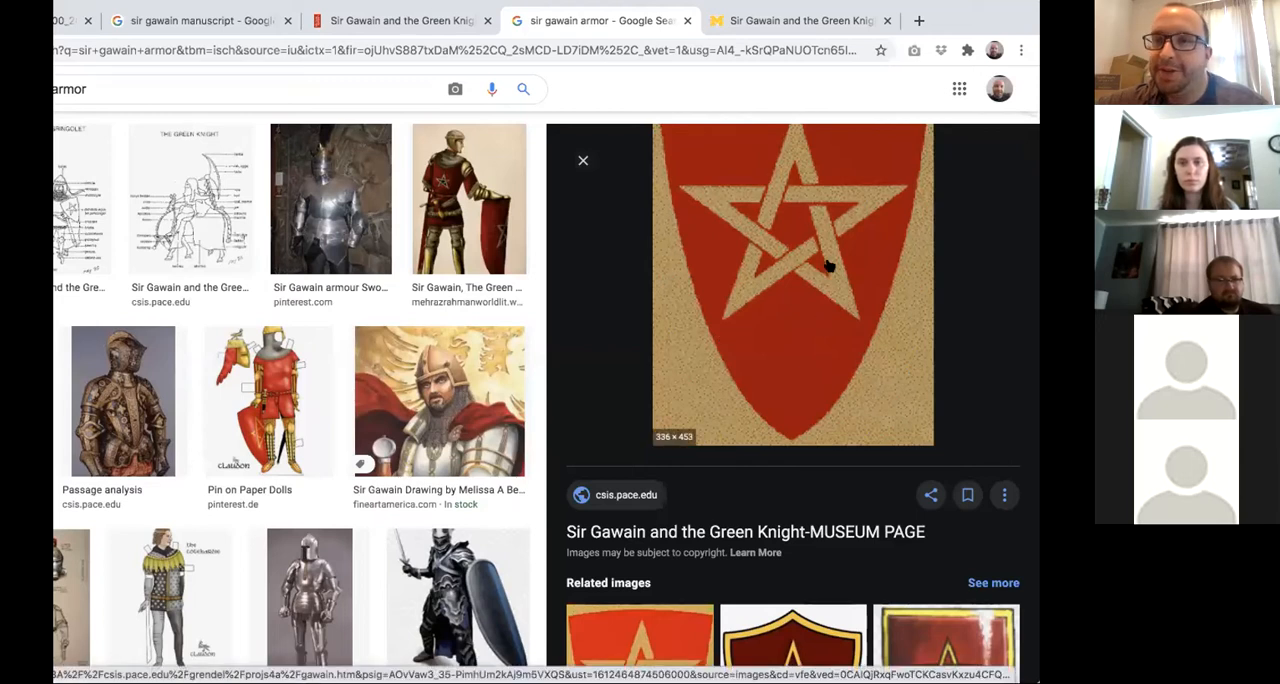
mouse_move(854, 105)
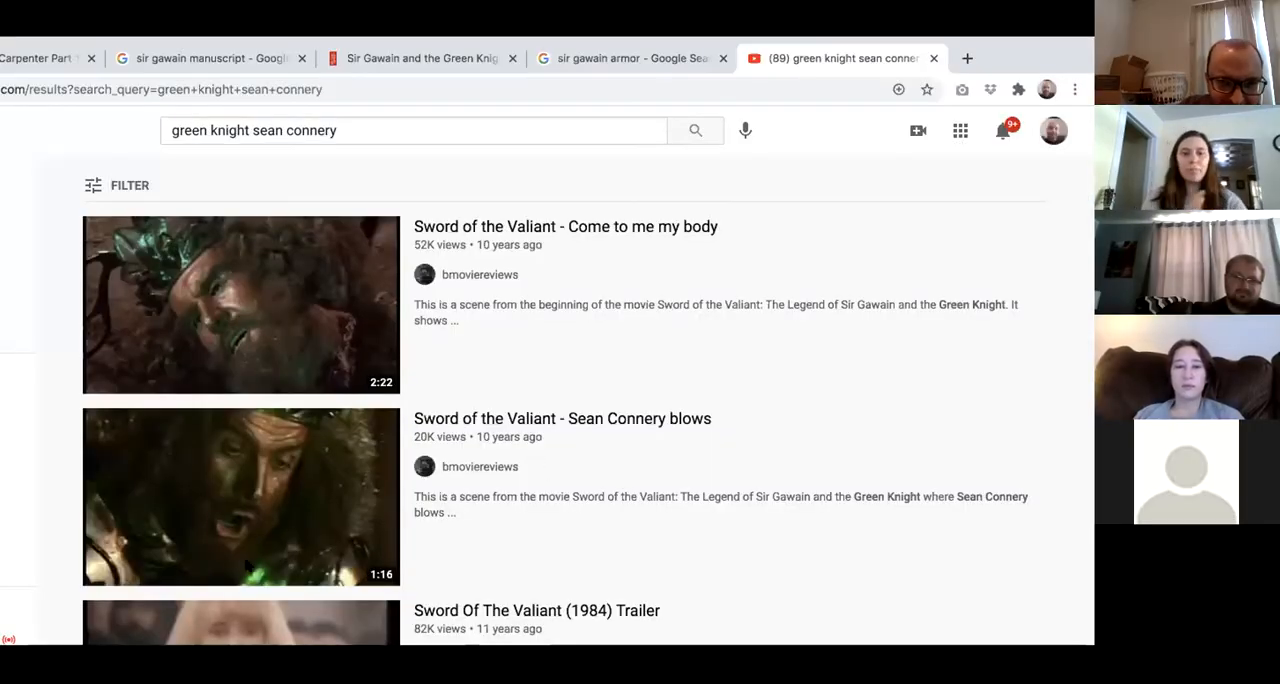
Open the 'Sword of the Valiant - Come to me my body' result and play it full screen.
scroll("down", 3)
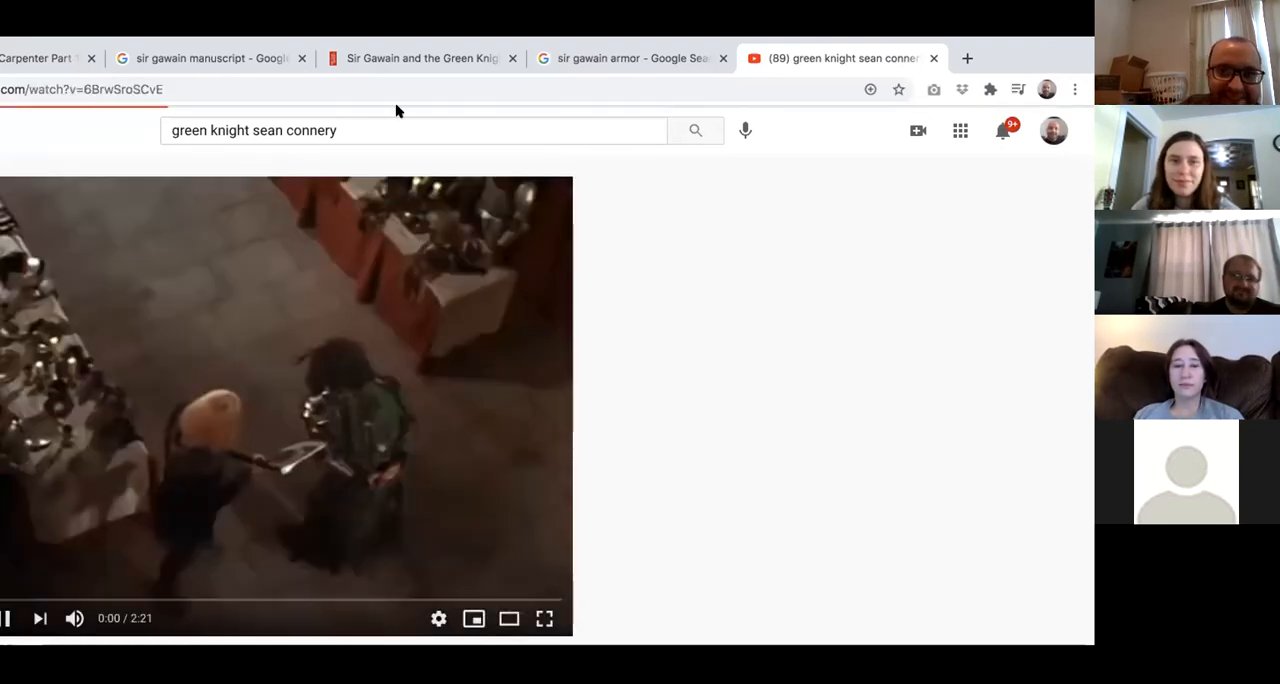
left_click(7, 618)
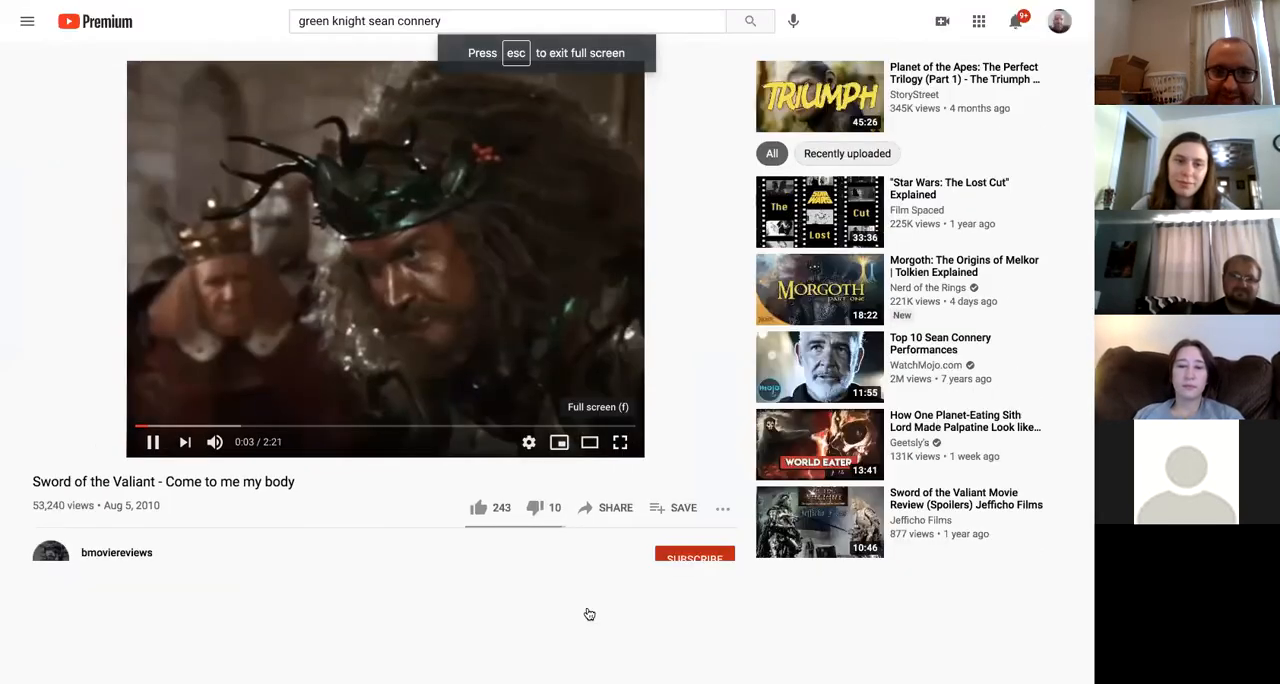
left_click(619, 442)
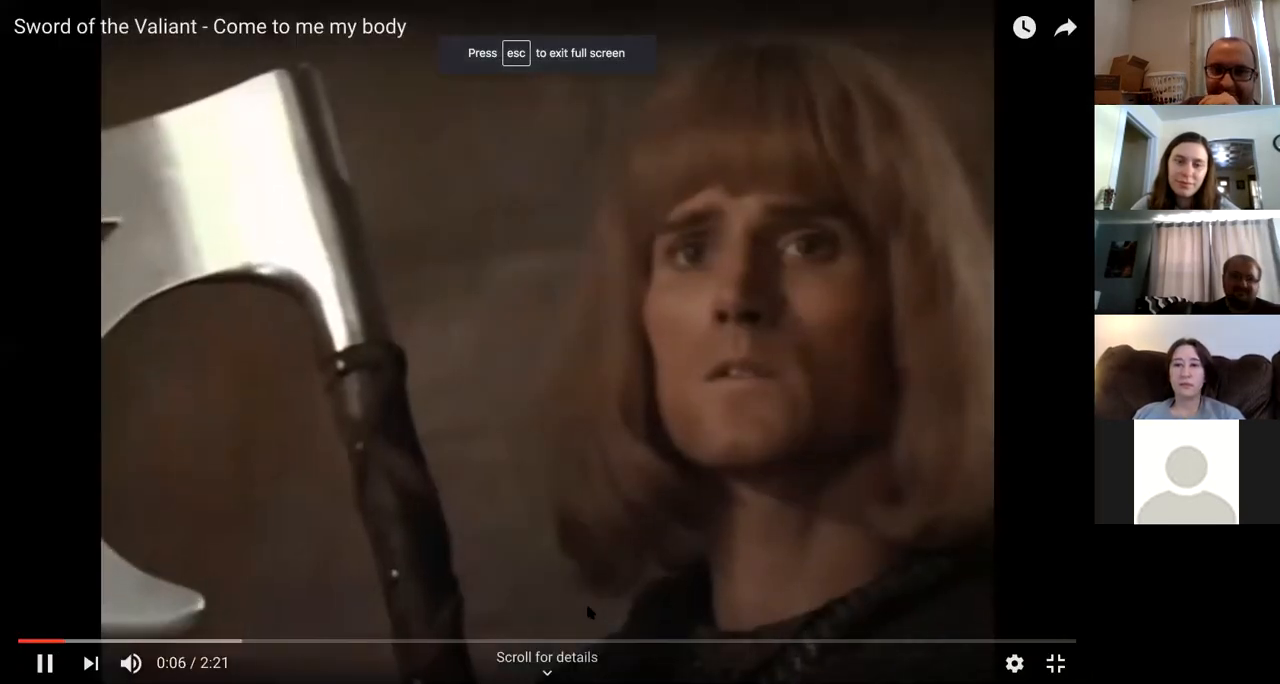